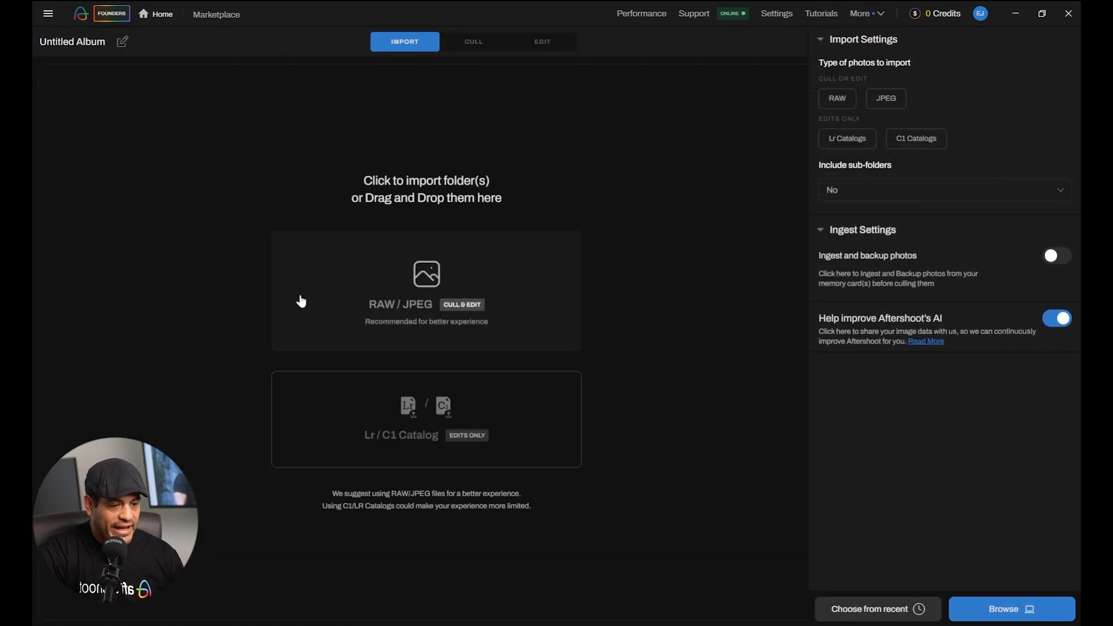
{"action": "mouse_move", "coordinate": [406, 291]}
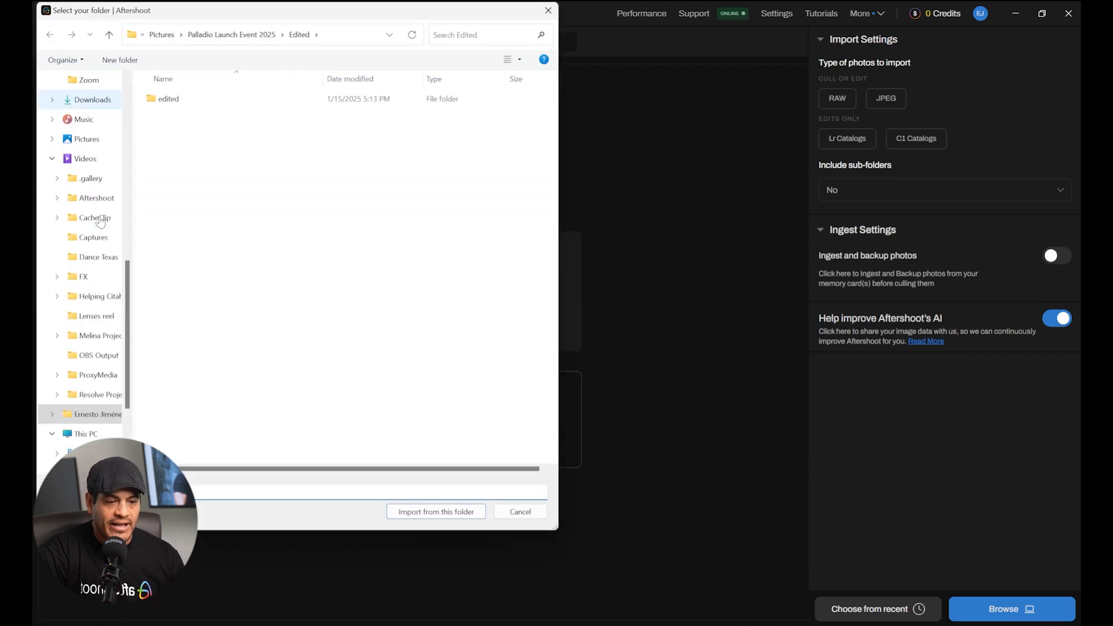
Import the Edited folder of Palladio Launch Event 2025 as a new album.
{"action": "left_click", "coordinate": [435, 512]}
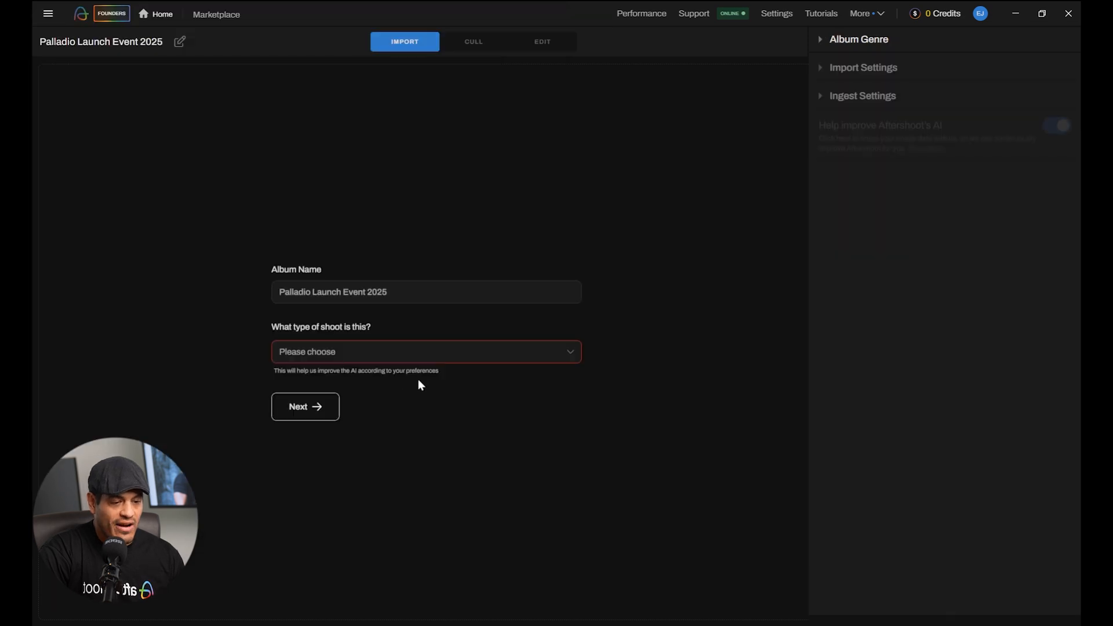
{"action": "mouse_move", "coordinate": [359, 381]}
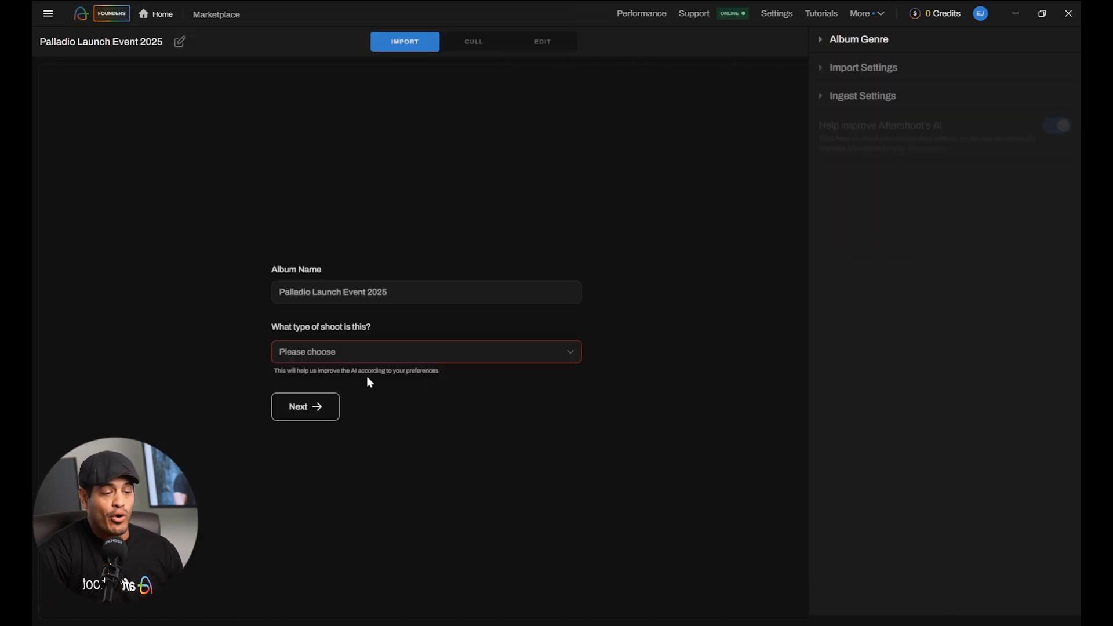
Choose Others from the shoot type list and confirm it for the album.
{"action": "left_click", "coordinate": [426, 351]}
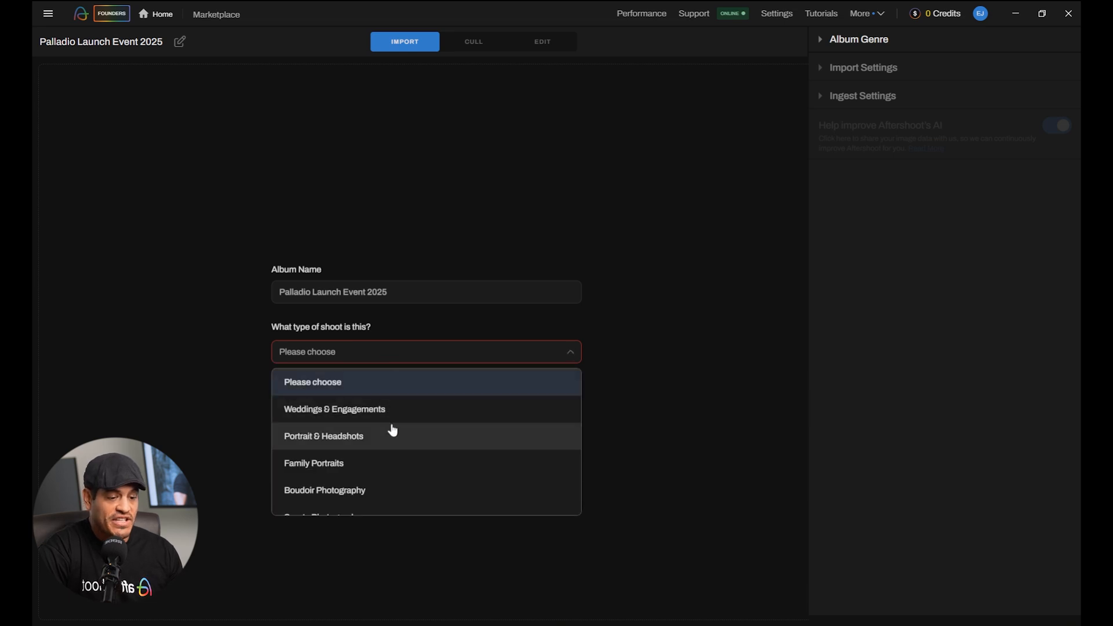
{"action": "mouse_move", "coordinate": [391, 419]}
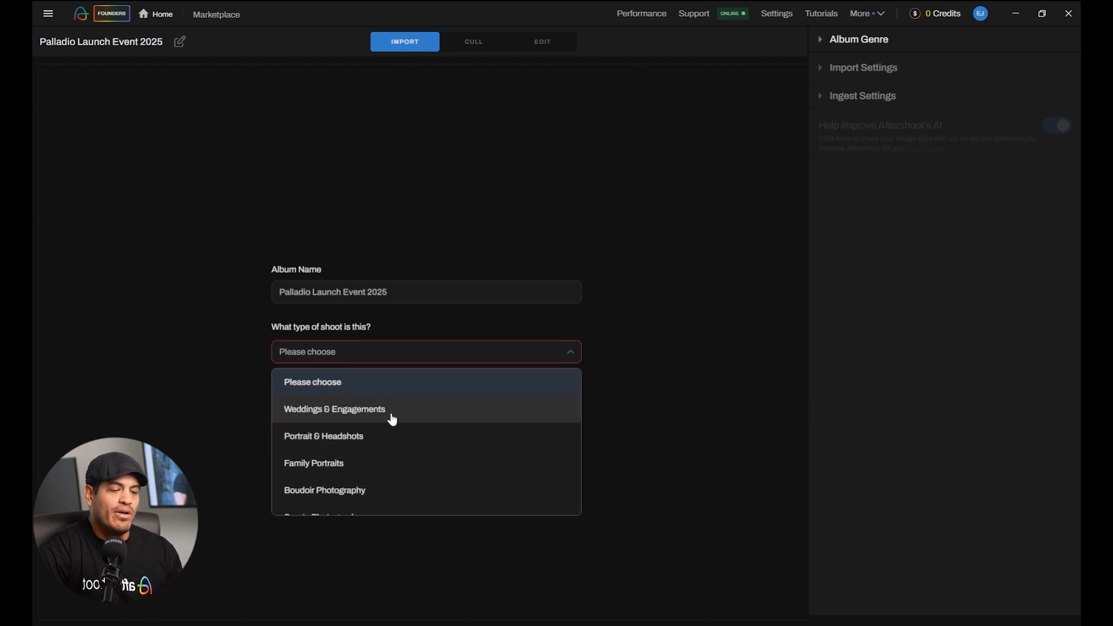
{"action": "mouse_move", "coordinate": [385, 419]}
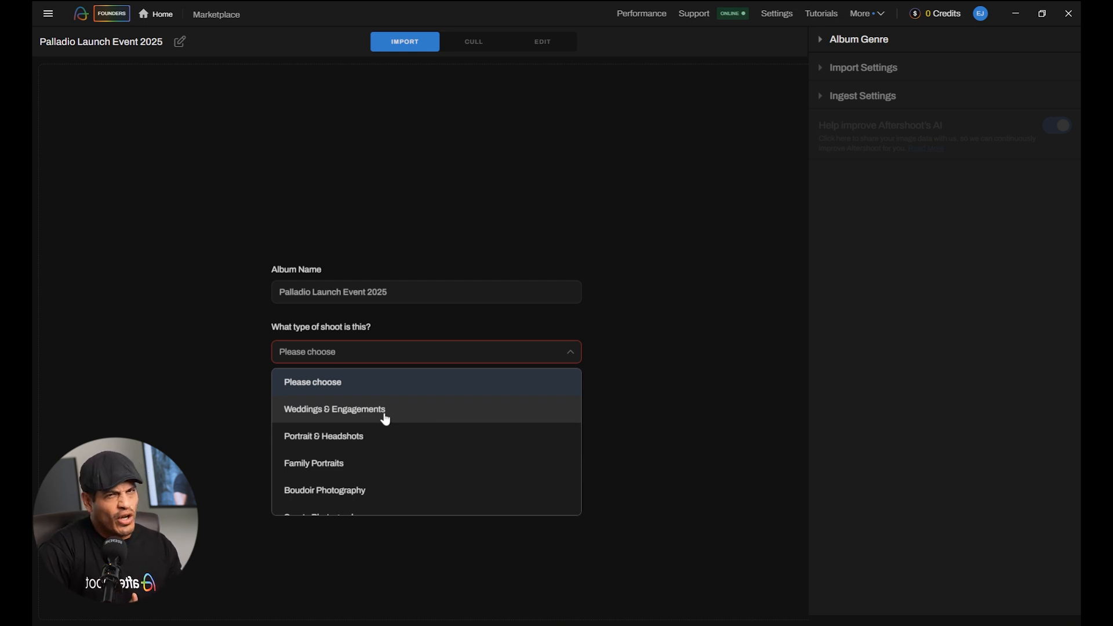
{"action": "mouse_move", "coordinate": [360, 477]}
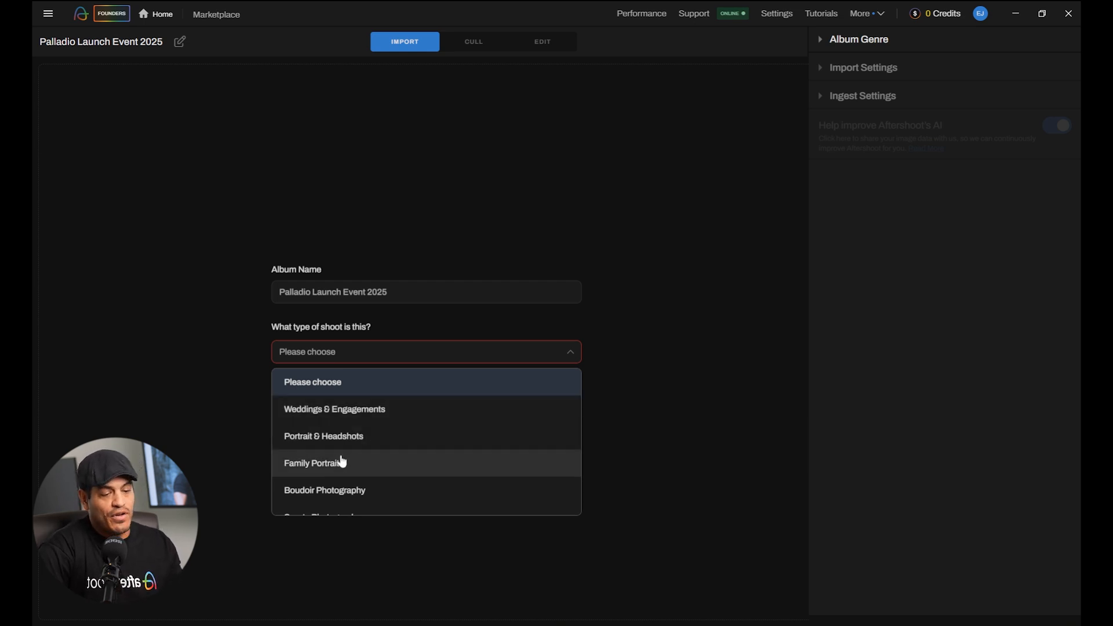
{"action": "mouse_move", "coordinate": [380, 475]}
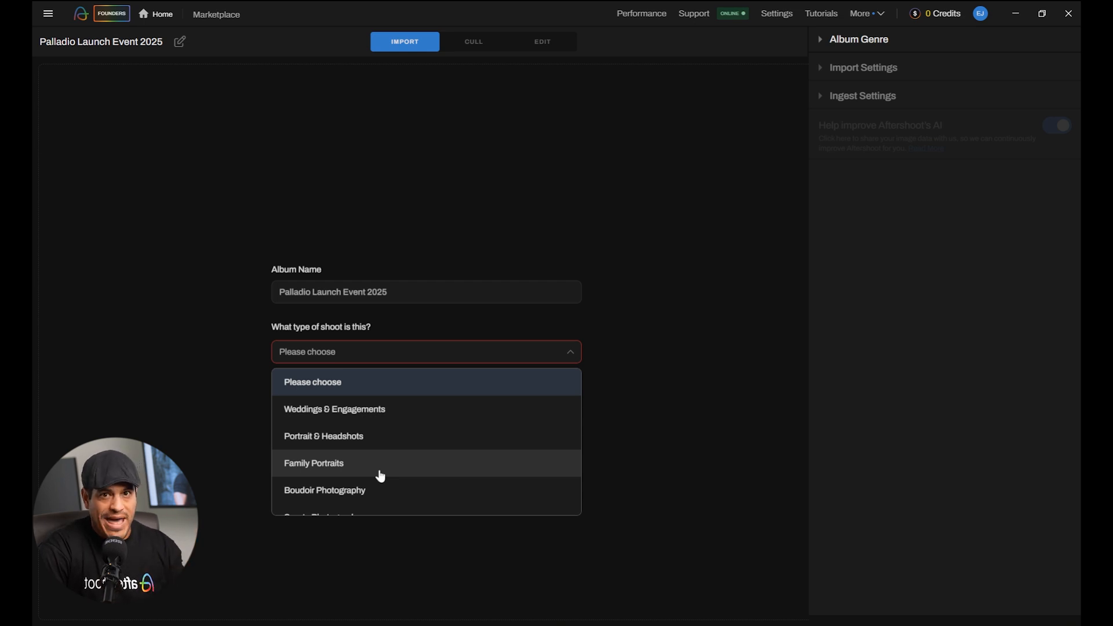
{"action": "scroll", "scroll_direction": "down", "scroll_amount": 3}
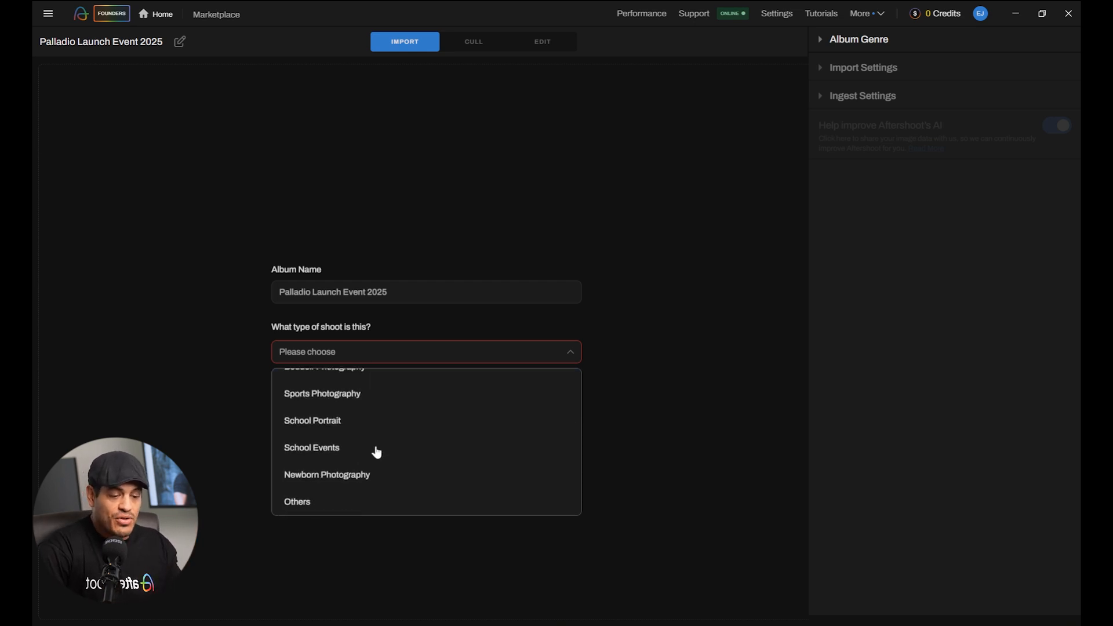
{"action": "mouse_move", "coordinate": [333, 502]}
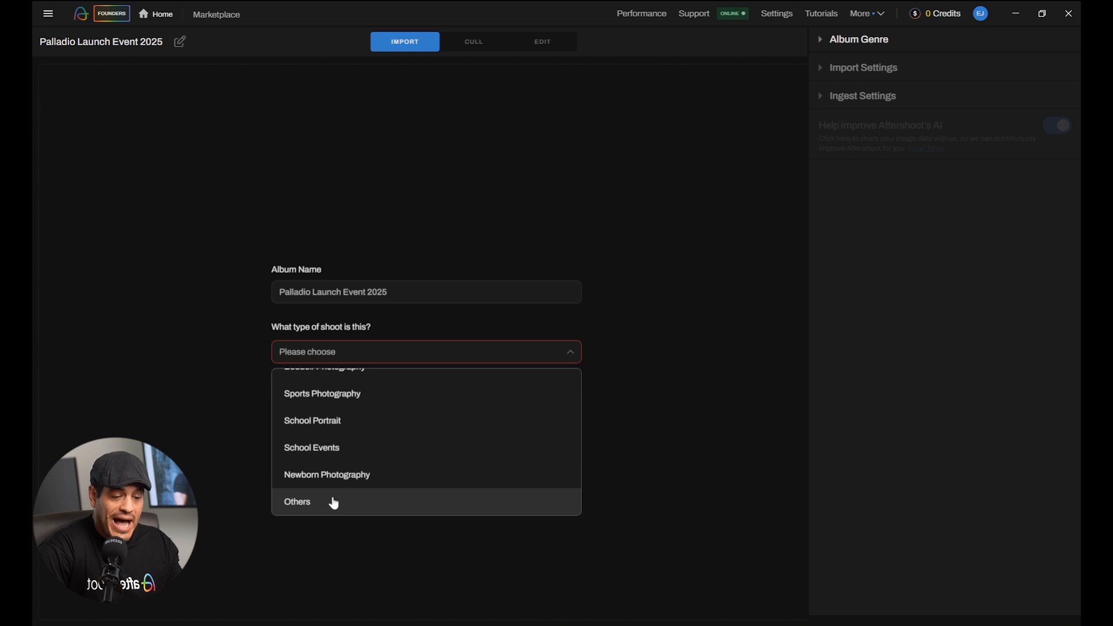
{"action": "left_click", "coordinate": [297, 502]}
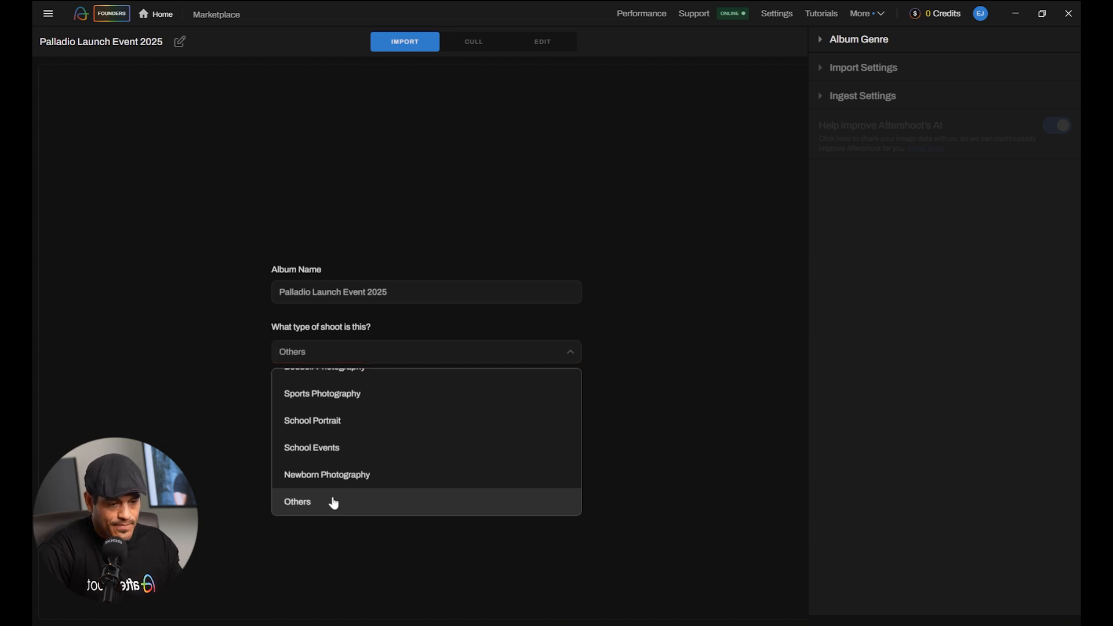
{"action": "left_click", "coordinate": [297, 502]}
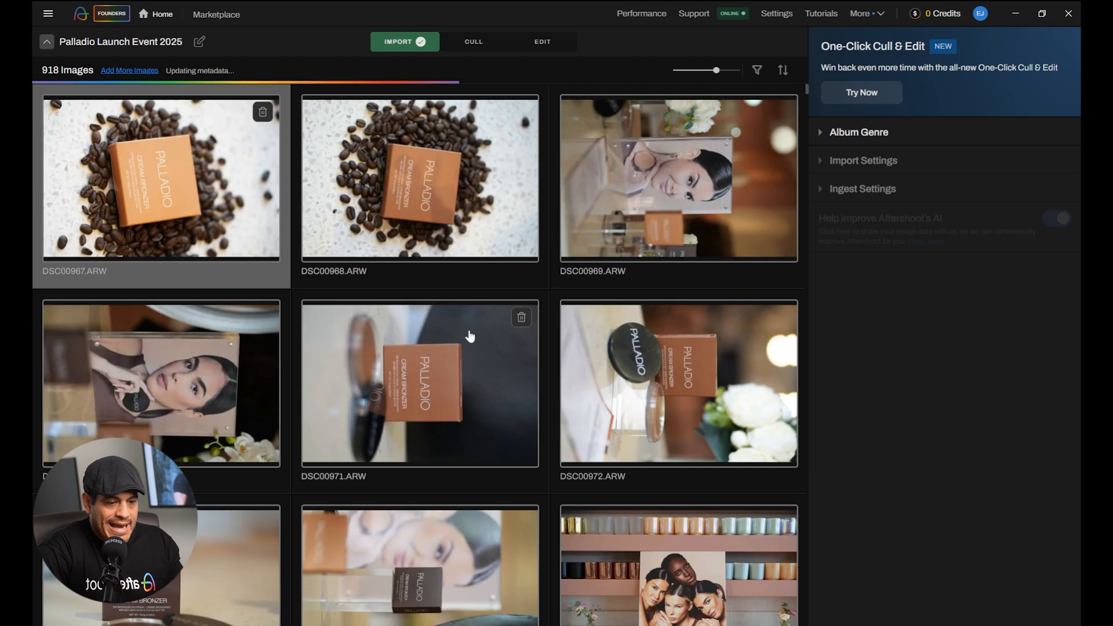
Go to the Cull stage and start culling the 918 imported images.
{"action": "scroll", "scroll_direction": "down", "scroll_amount": 3}
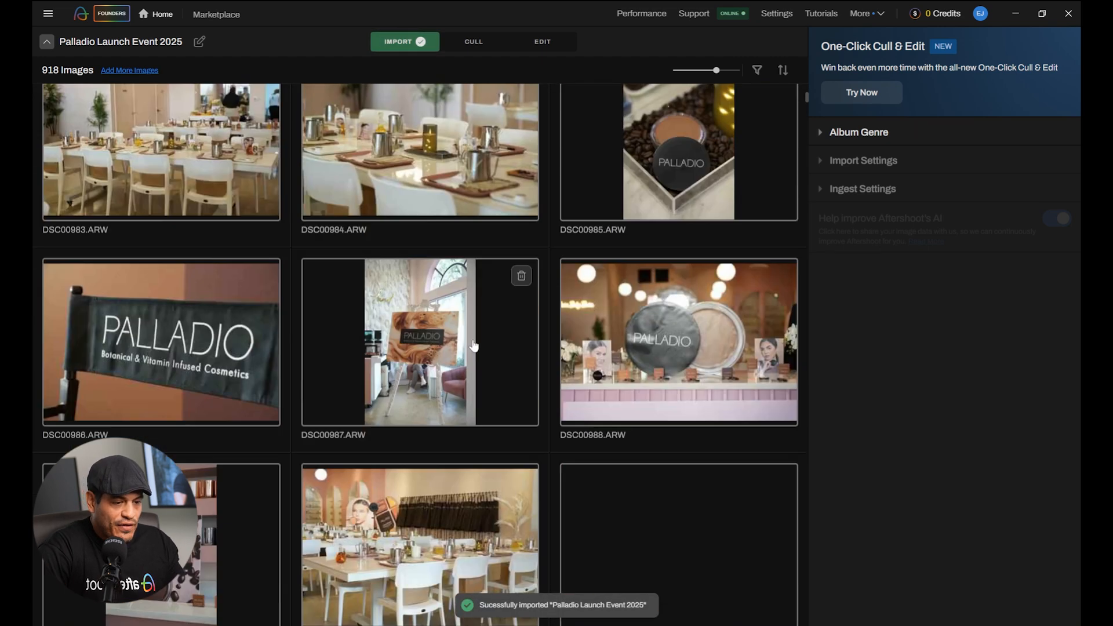
{"action": "scroll", "scroll_direction": "down", "scroll_amount": 3}
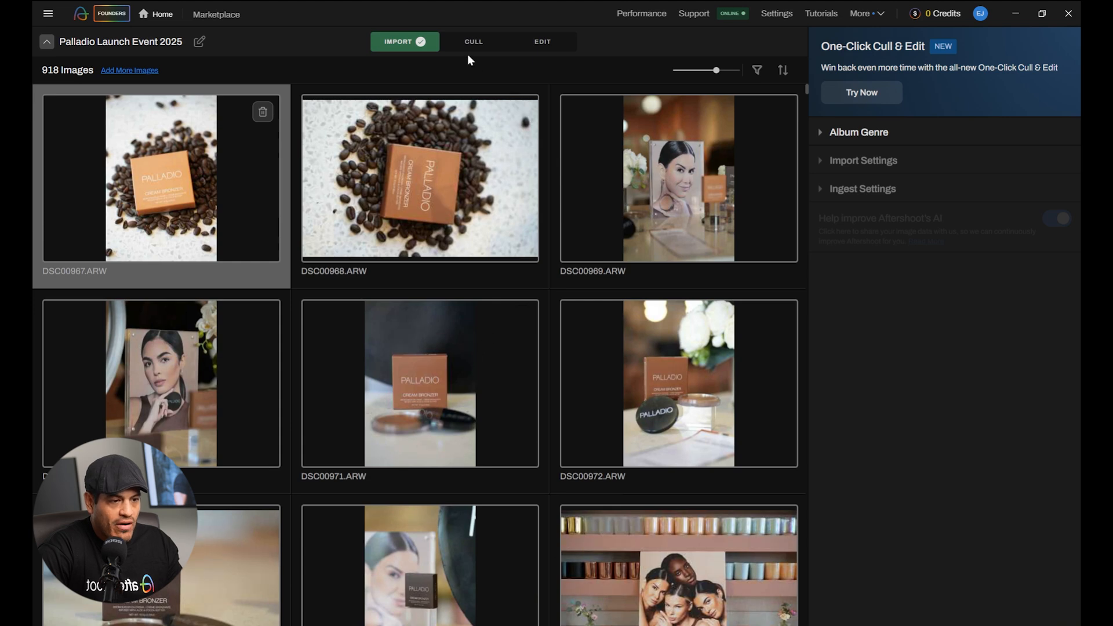
{"action": "left_click", "coordinate": [474, 41]}
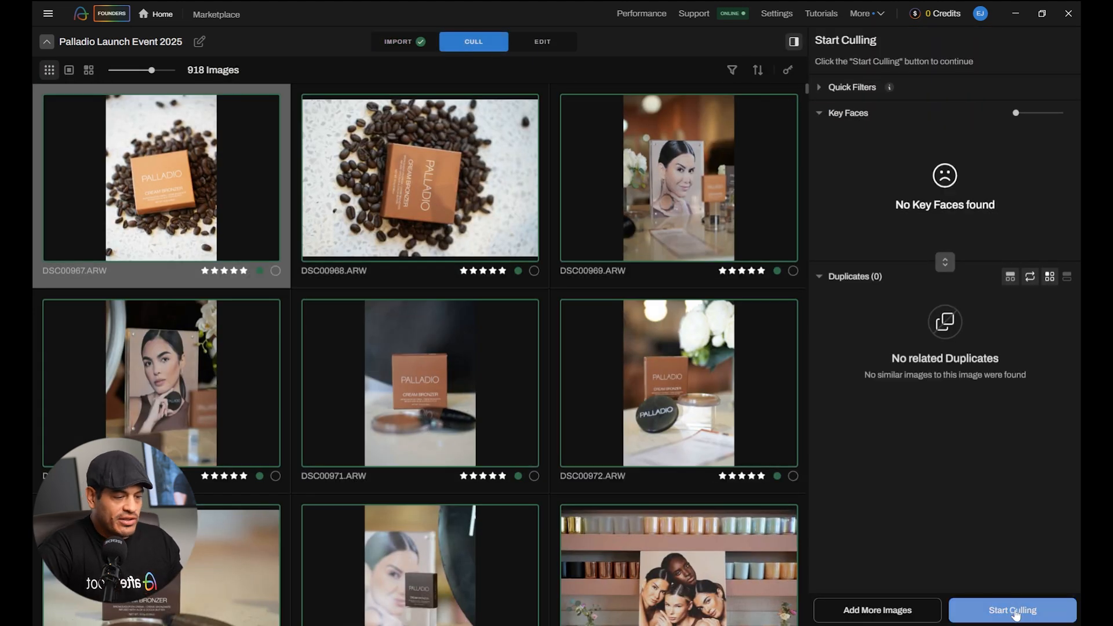
{"action": "left_click", "coordinate": [1012, 610]}
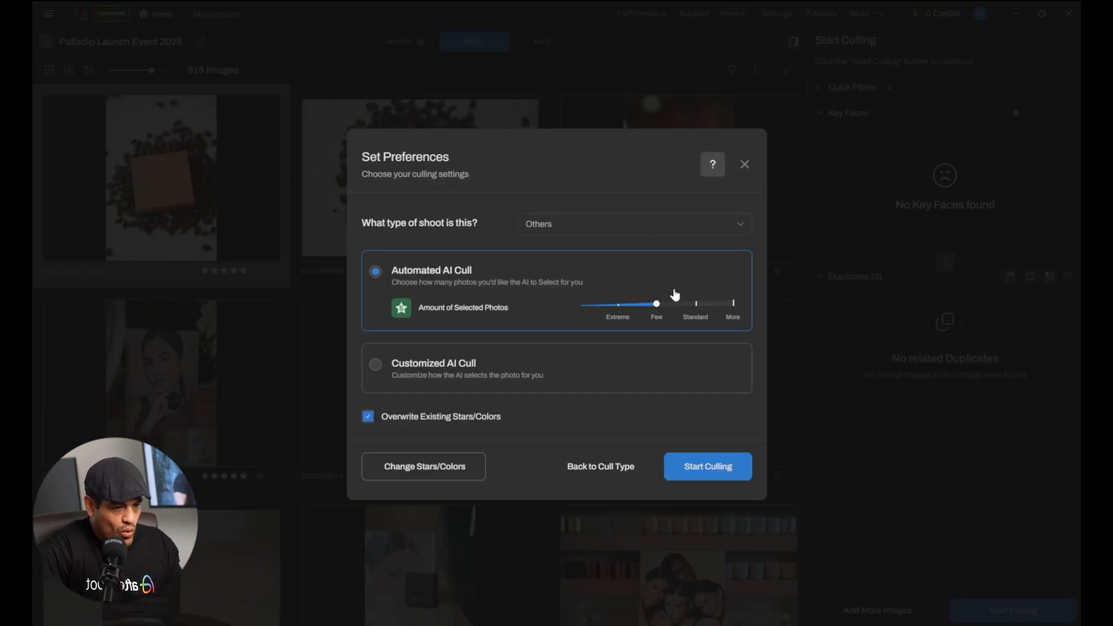
Adjust the Amount of Selected Photos slider, settling on the Extreme level.
{"action": "left_click_drag", "start_coordinate": [656, 302], "coordinate": [695, 303]}
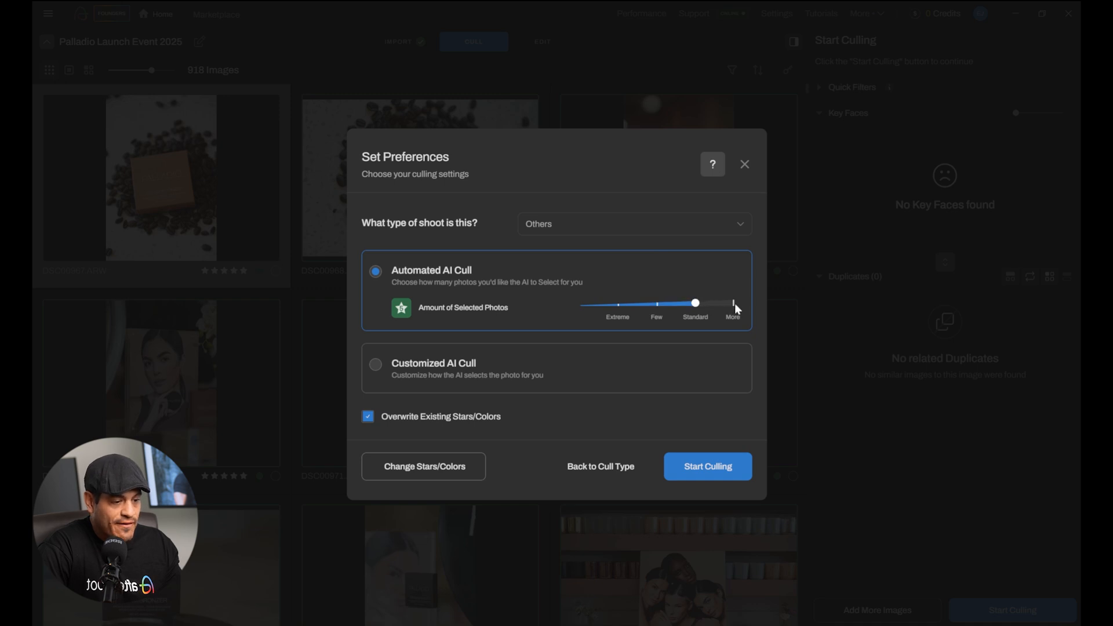
{"action": "left_click_drag", "start_coordinate": [694, 303], "coordinate": [704, 303]}
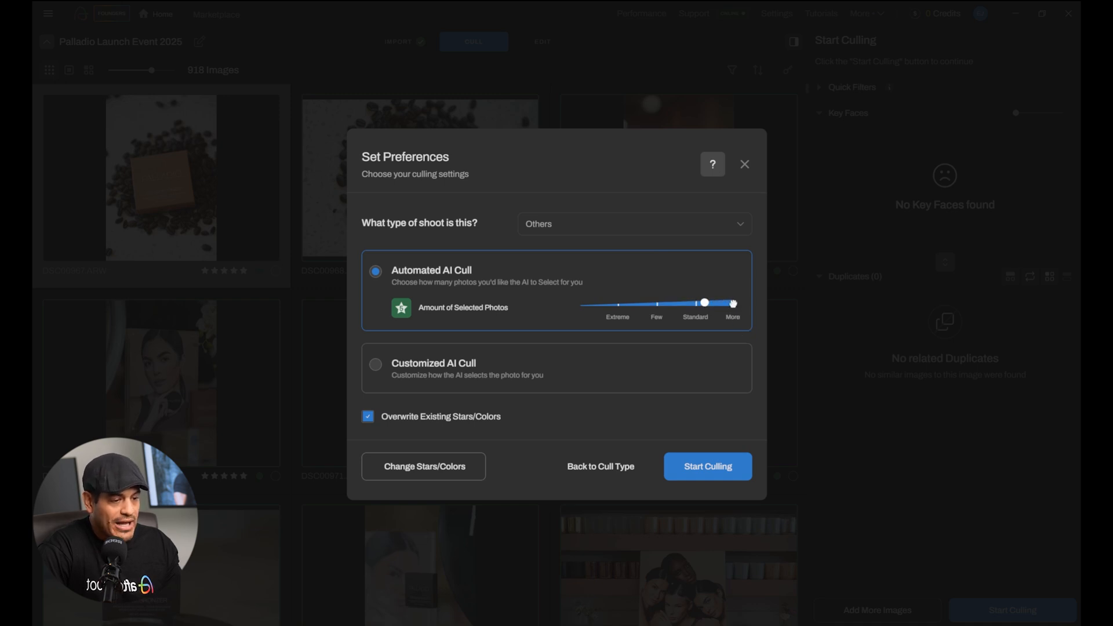
{"action": "left_click_drag", "start_coordinate": [705, 303], "coordinate": [695, 303]}
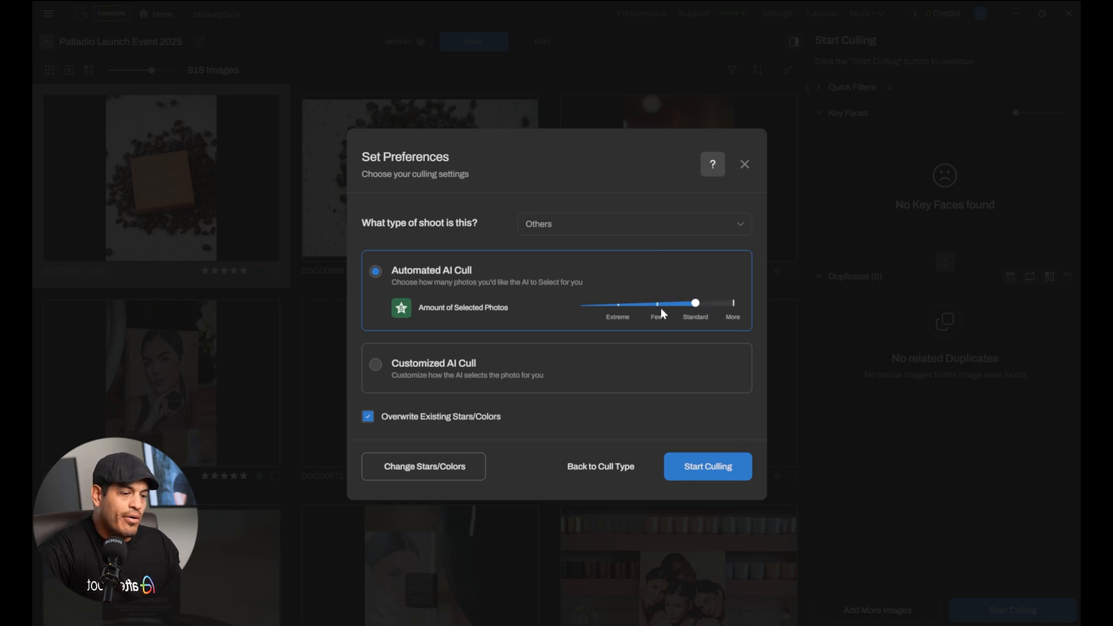
{"action": "left_click_drag", "start_coordinate": [696, 302], "coordinate": [616, 304]}
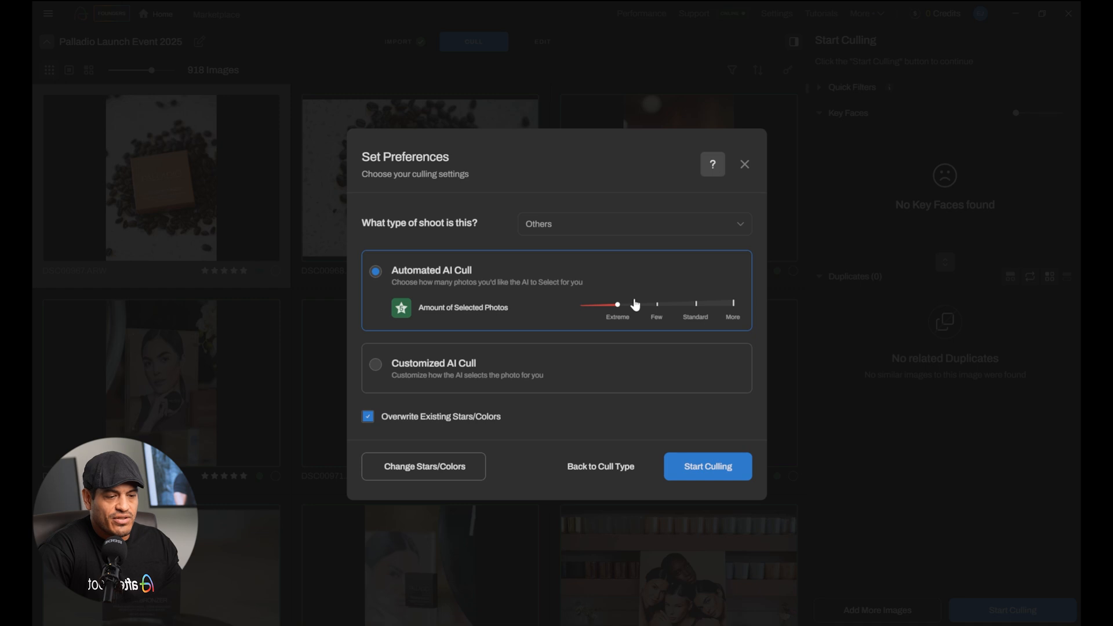
Switch to Customized AI Cull and leave Highlight Photos turned off.
{"action": "left_click", "coordinate": [375, 364]}
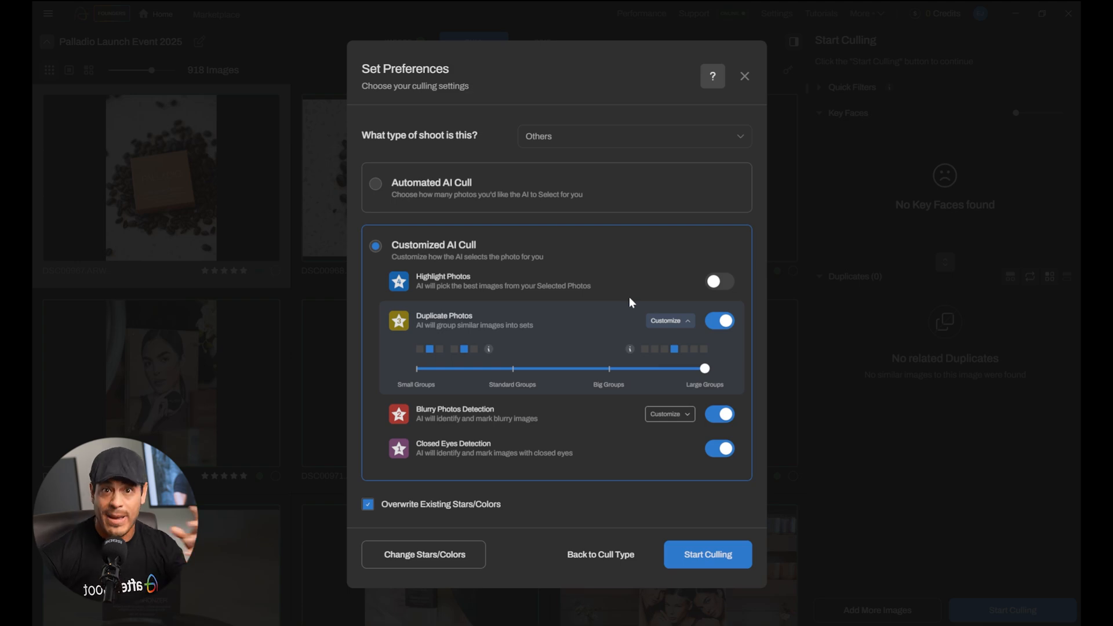
{"action": "left_click", "coordinate": [719, 280]}
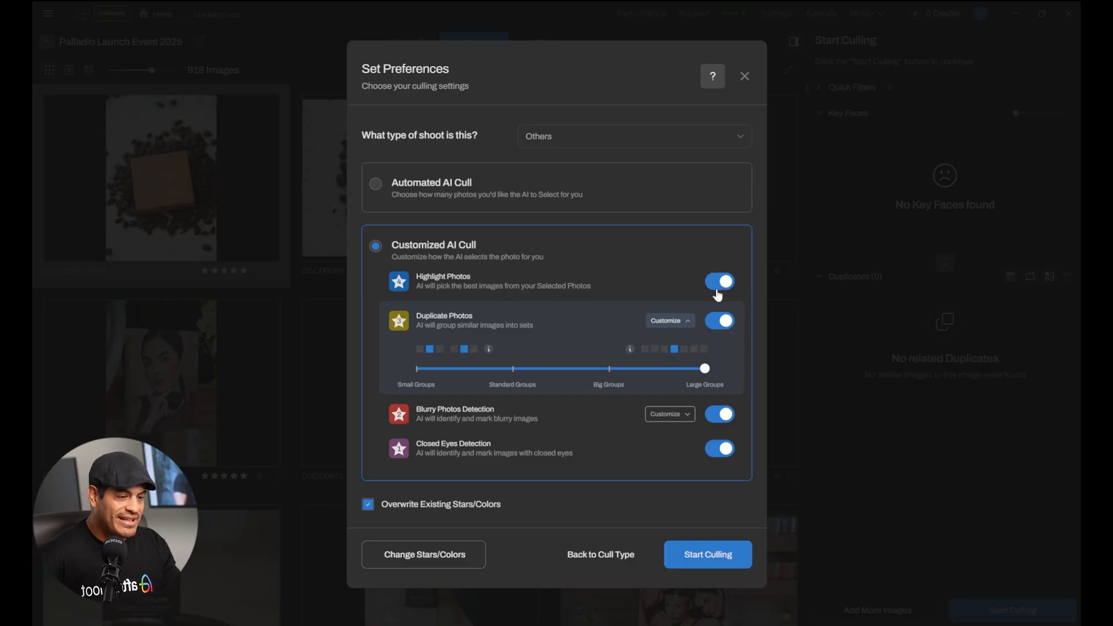
{"action": "left_click", "coordinate": [720, 281]}
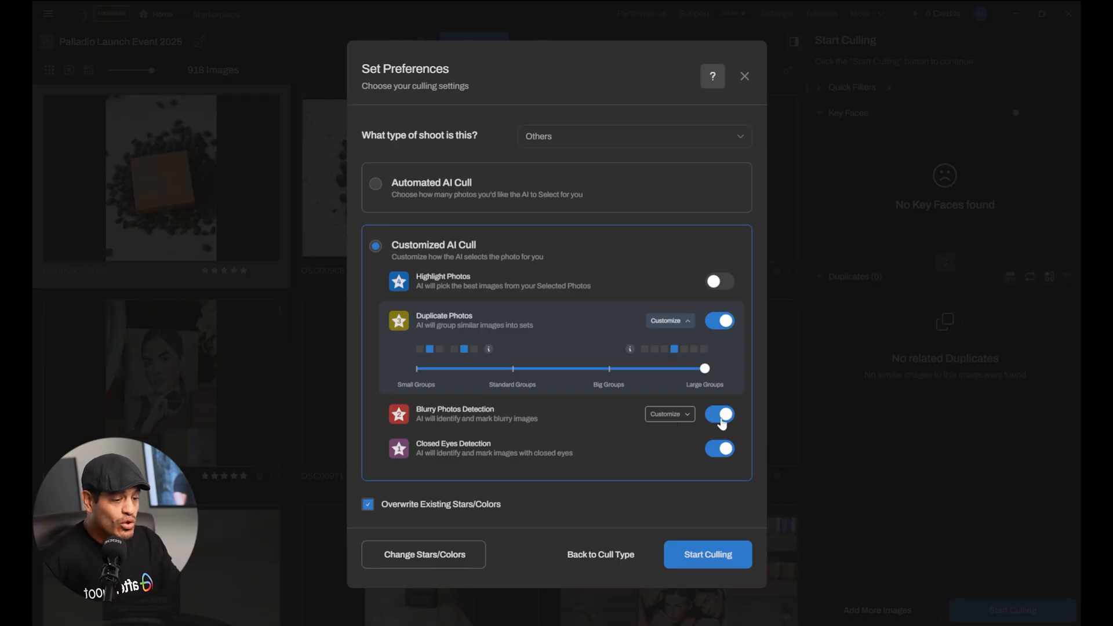
{"action": "mouse_move", "coordinate": [715, 425]}
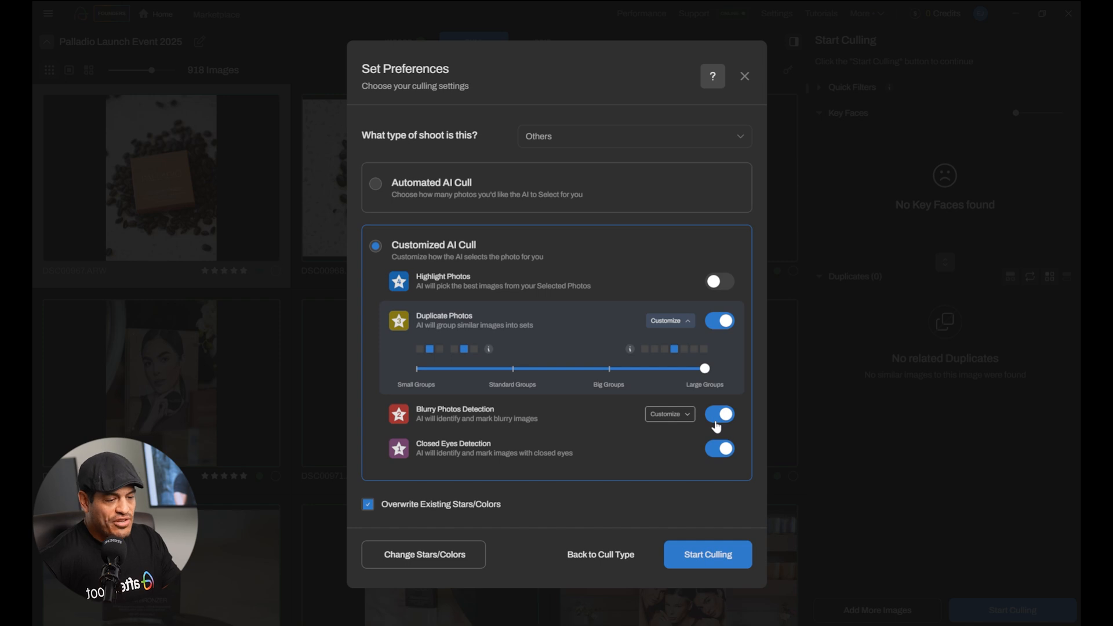
{"action": "mouse_move", "coordinate": [693, 466]}
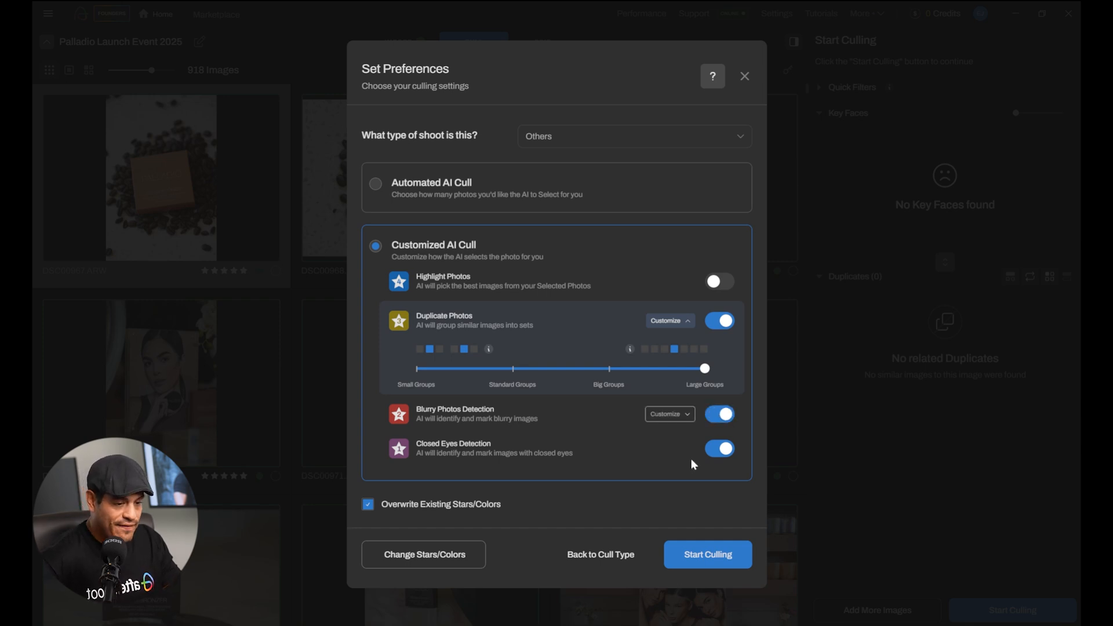
{"action": "left_click", "coordinate": [669, 414]}
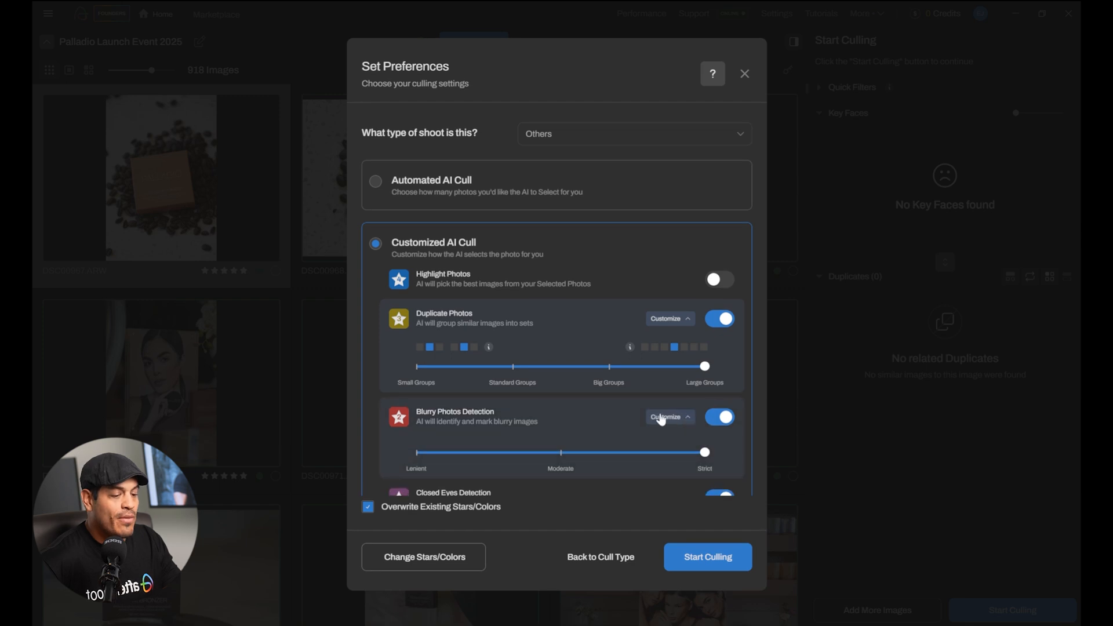
{"action": "scroll", "scroll_direction": "down", "scroll_amount": 3}
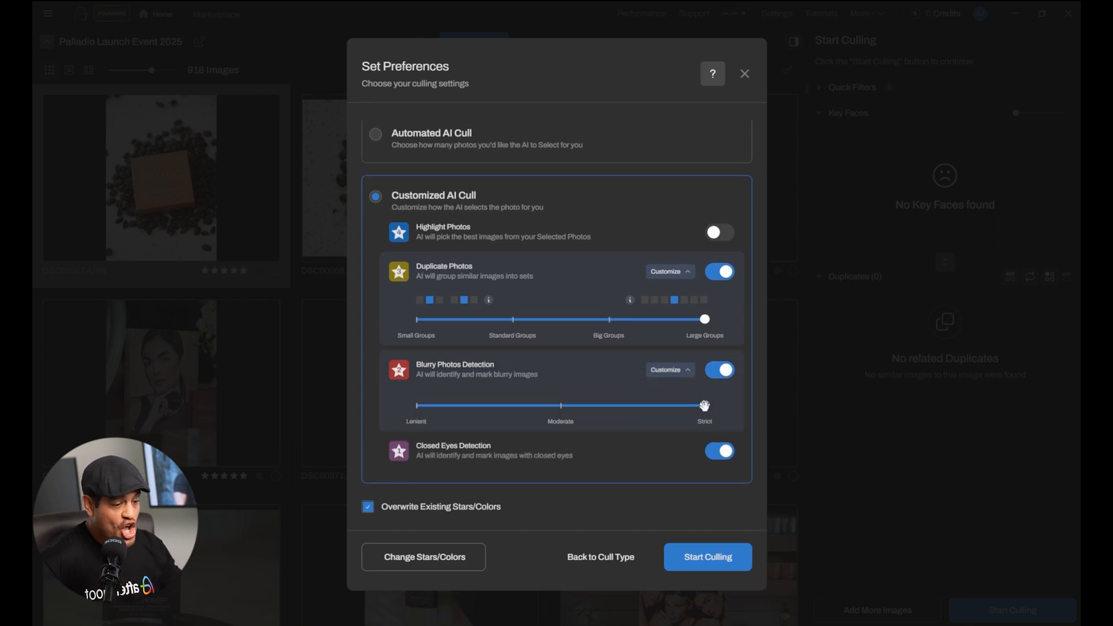
{"action": "mouse_move", "coordinate": [660, 418]}
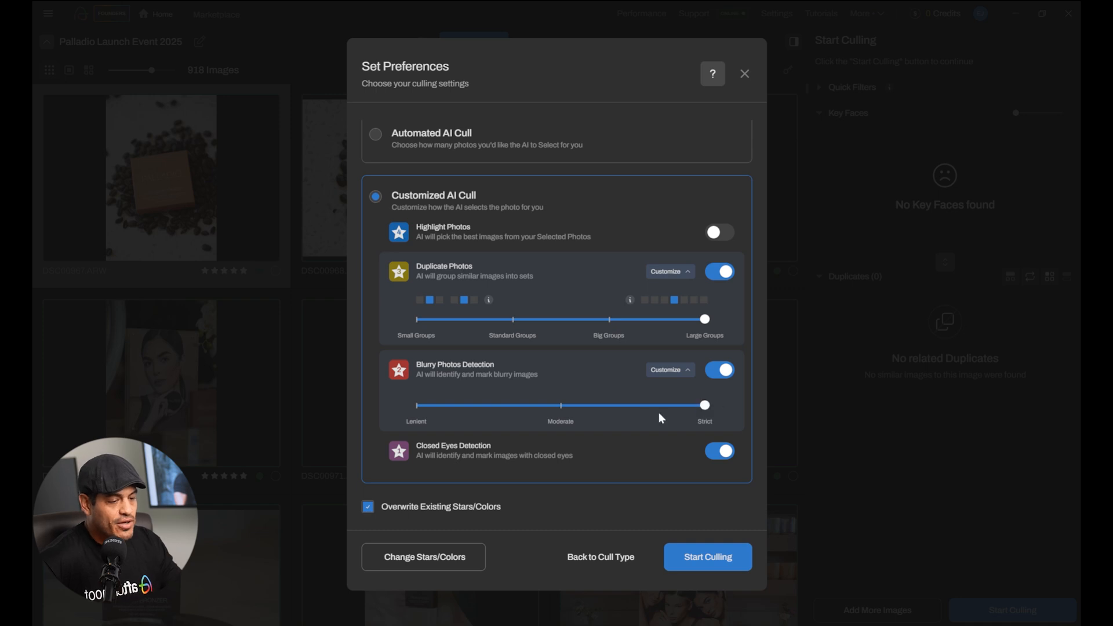
{"action": "left_click_drag", "start_coordinate": [704, 404], "coordinate": [560, 405]}
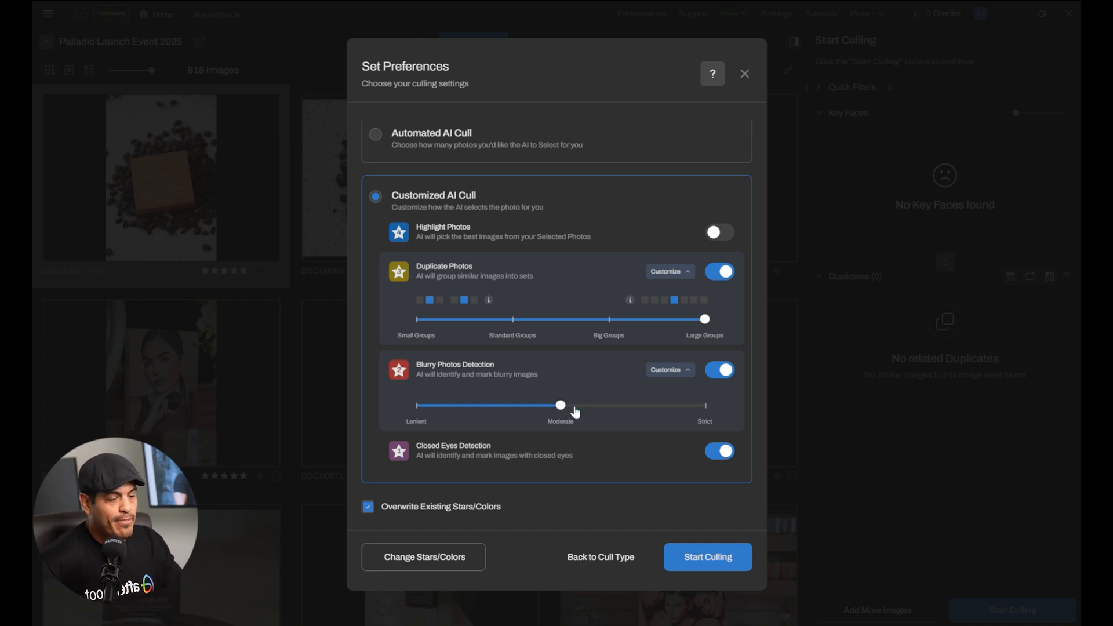
{"action": "left_click_drag", "start_coordinate": [561, 406], "coordinate": [416, 406]}
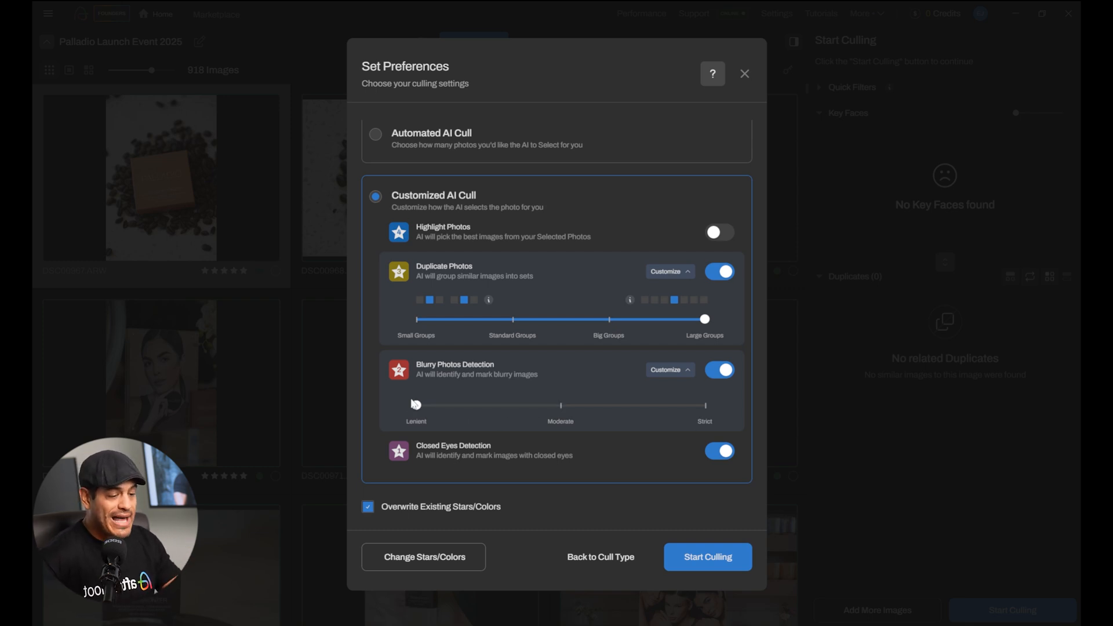
{"action": "left_click_drag", "start_coordinate": [416, 404], "coordinate": [705, 405]}
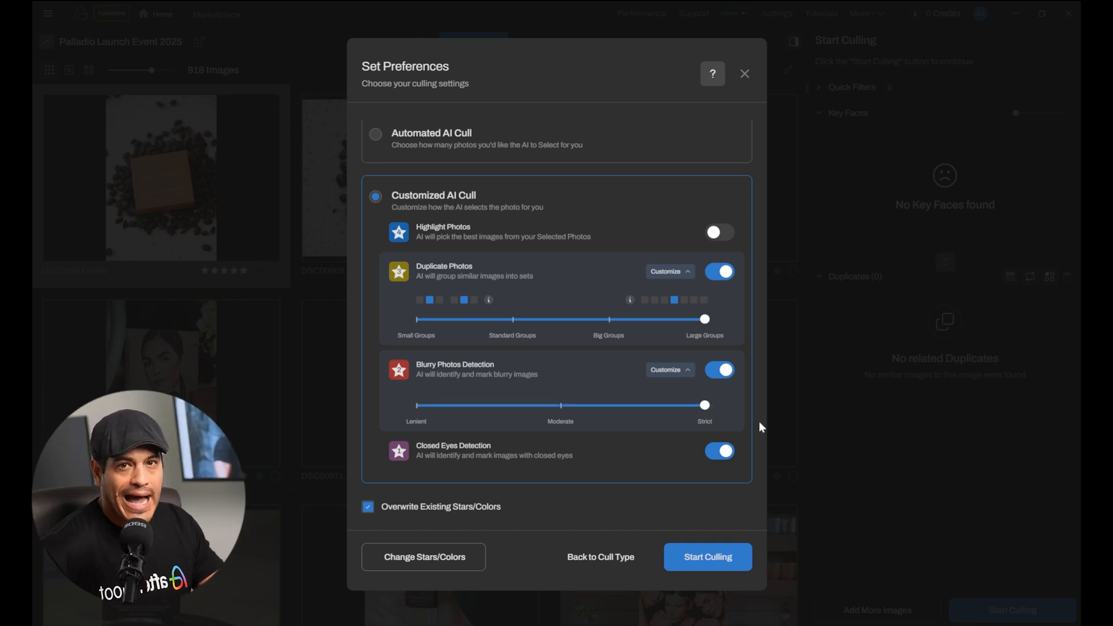
{"action": "mouse_move", "coordinate": [749, 324]}
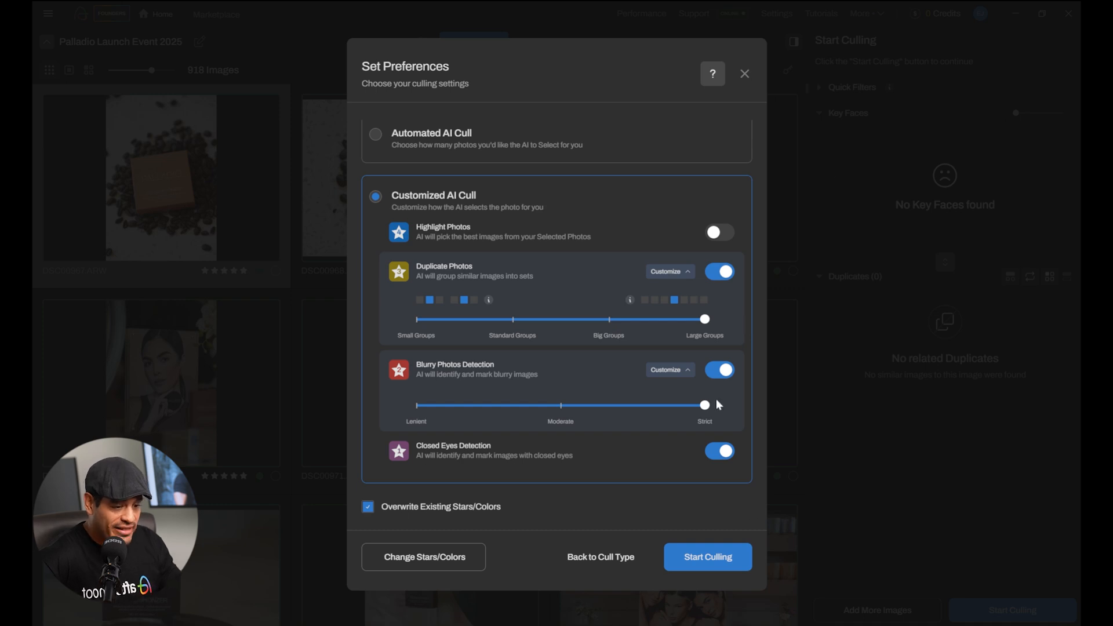
Leave Closed Eyes Detection enabled and start the customized AI cull.
{"action": "left_click", "coordinate": [719, 452]}
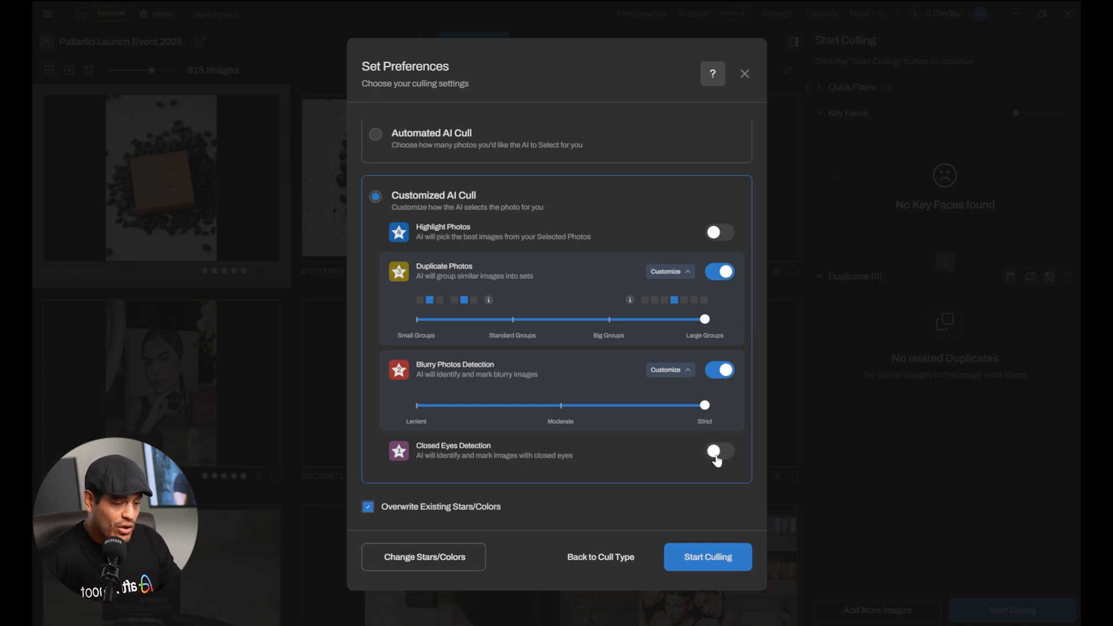
{"action": "left_click", "coordinate": [719, 451]}
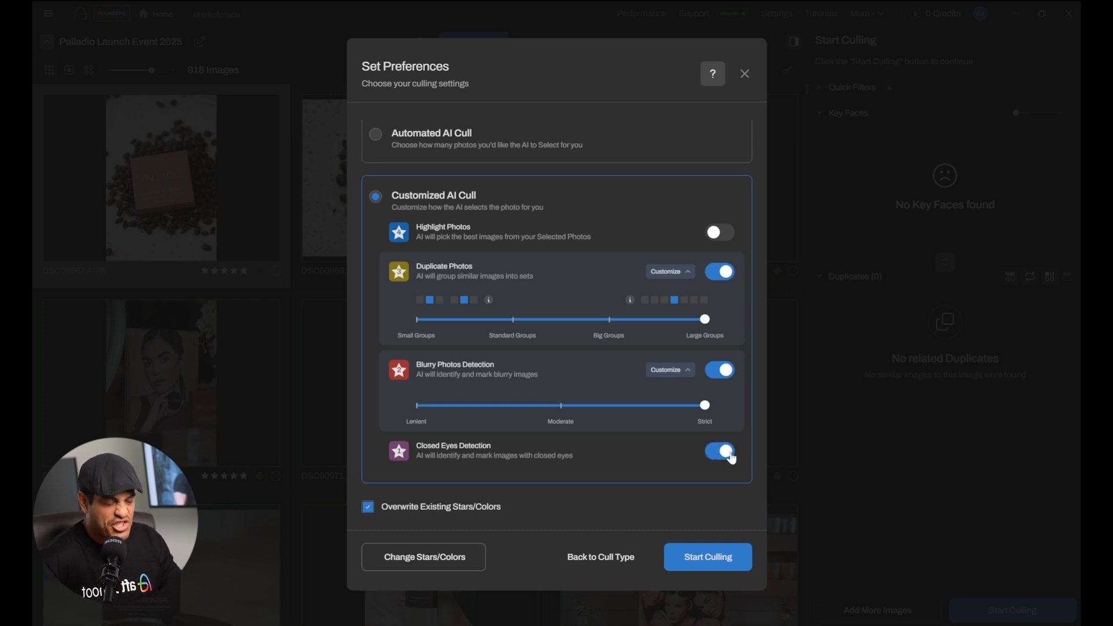
{"action": "left_click", "coordinate": [719, 452]}
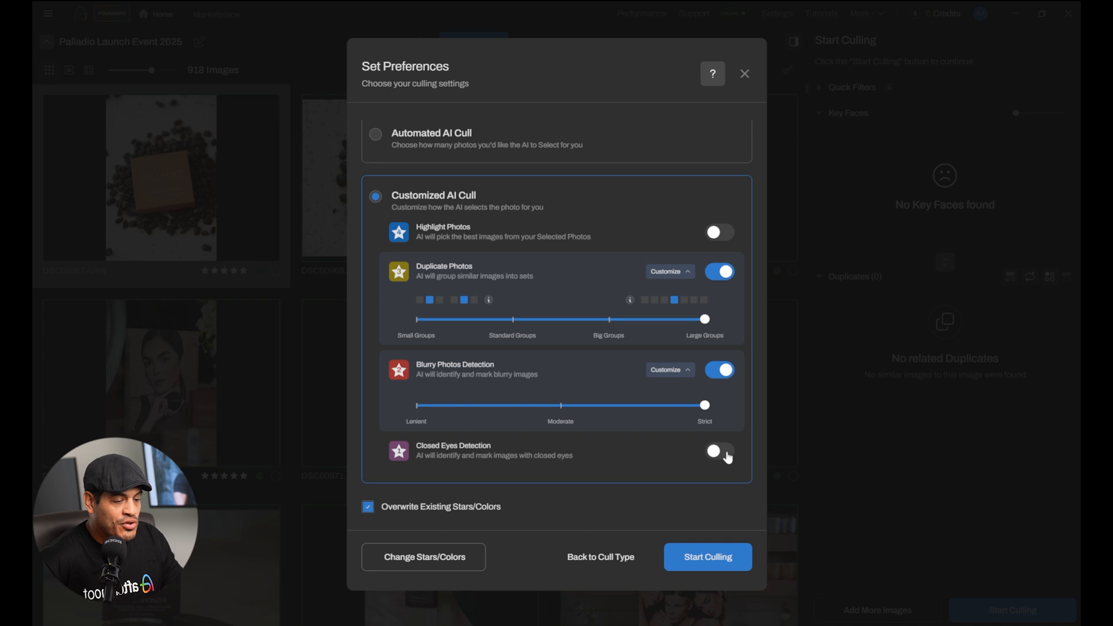
{"action": "left_click", "coordinate": [720, 451]}
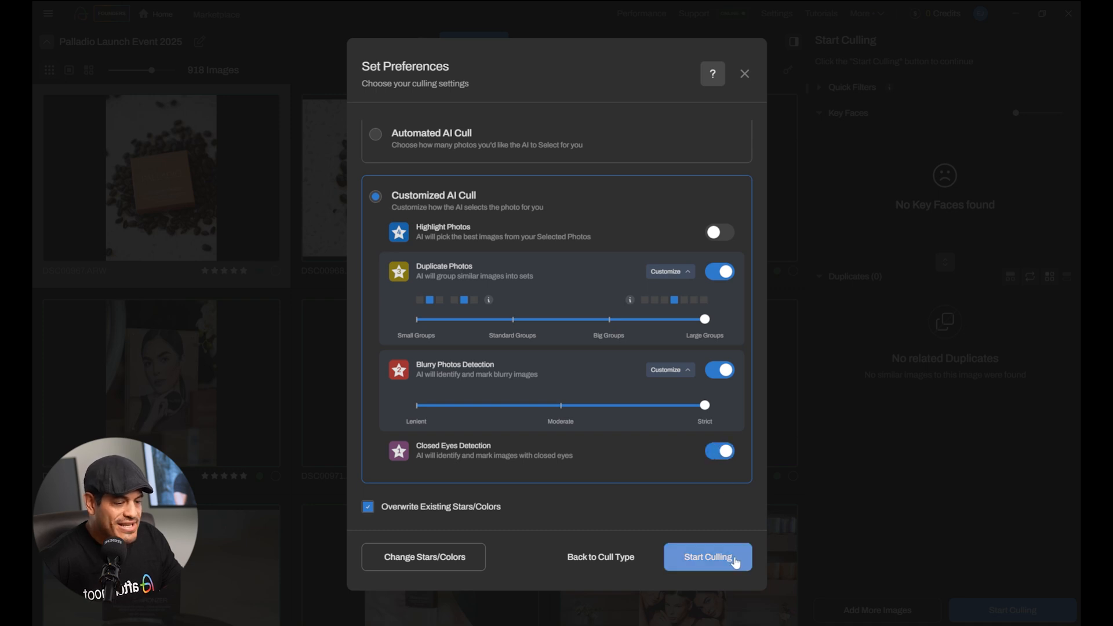
{"action": "left_click", "coordinate": [708, 557]}
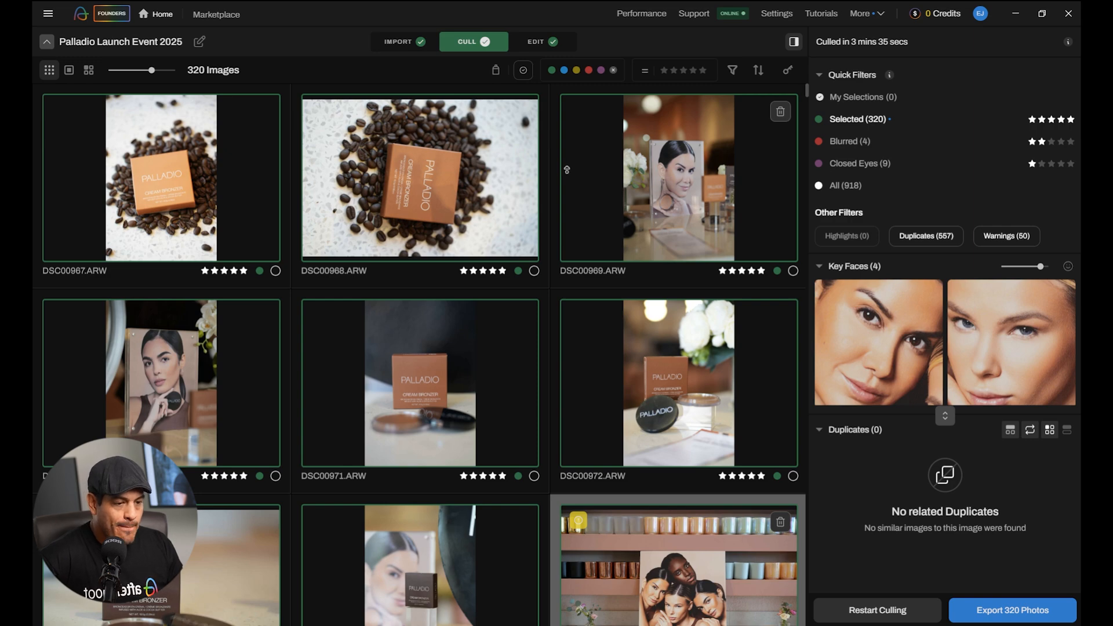
Scroll the finished cull results to review the Quick Filters counts.
{"action": "scroll", "scroll_direction": "down", "scroll_amount": 3}
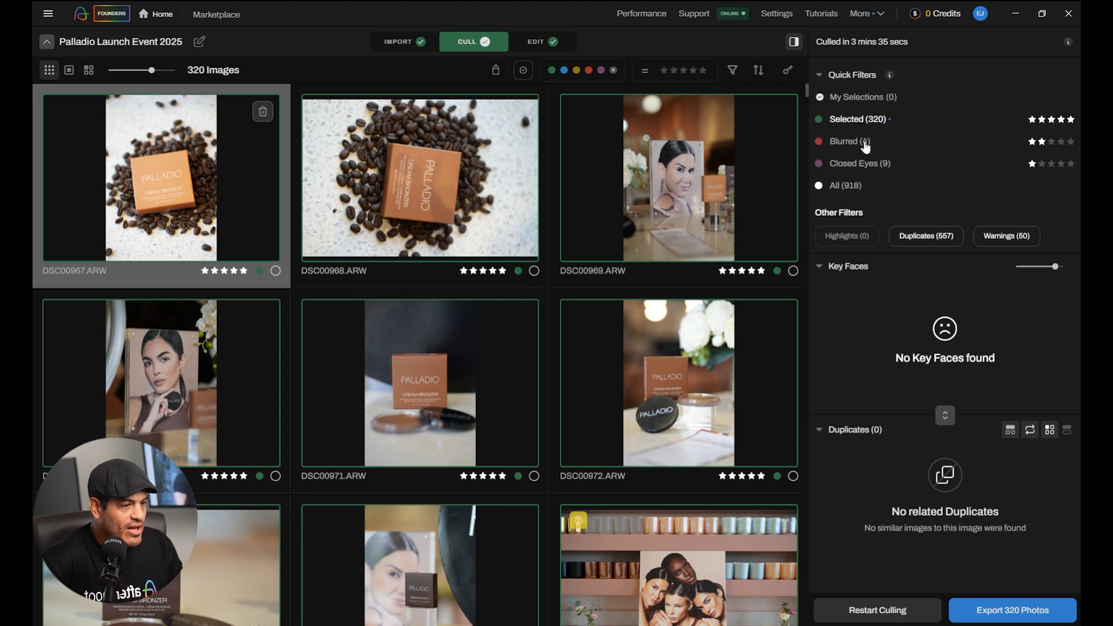
{"action": "left_click", "coordinate": [845, 141]}
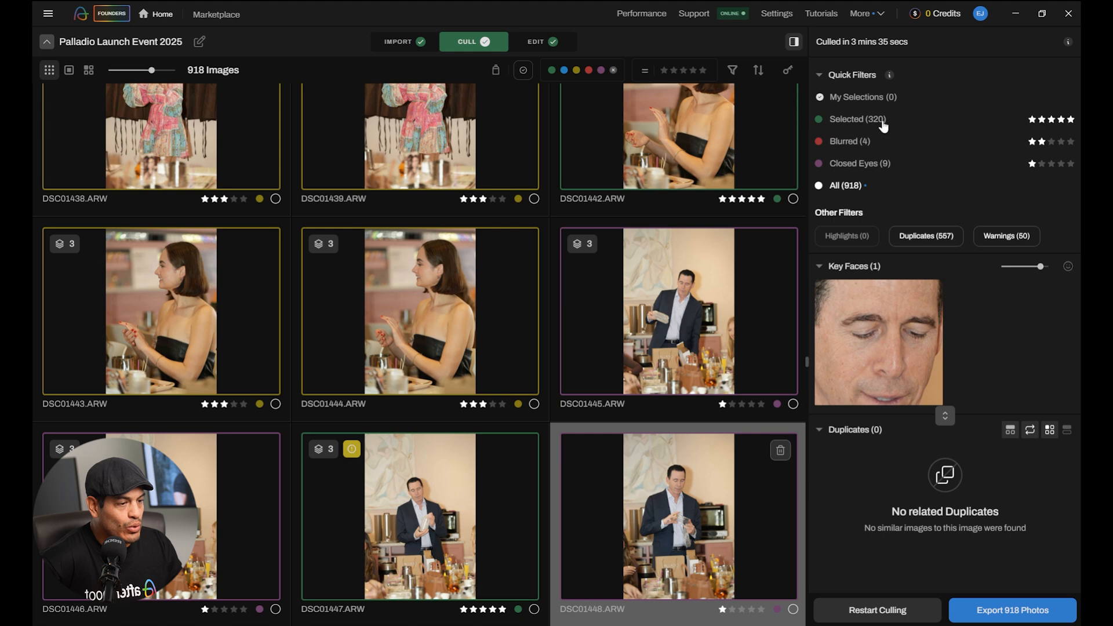
{"action": "left_click", "coordinate": [858, 118]}
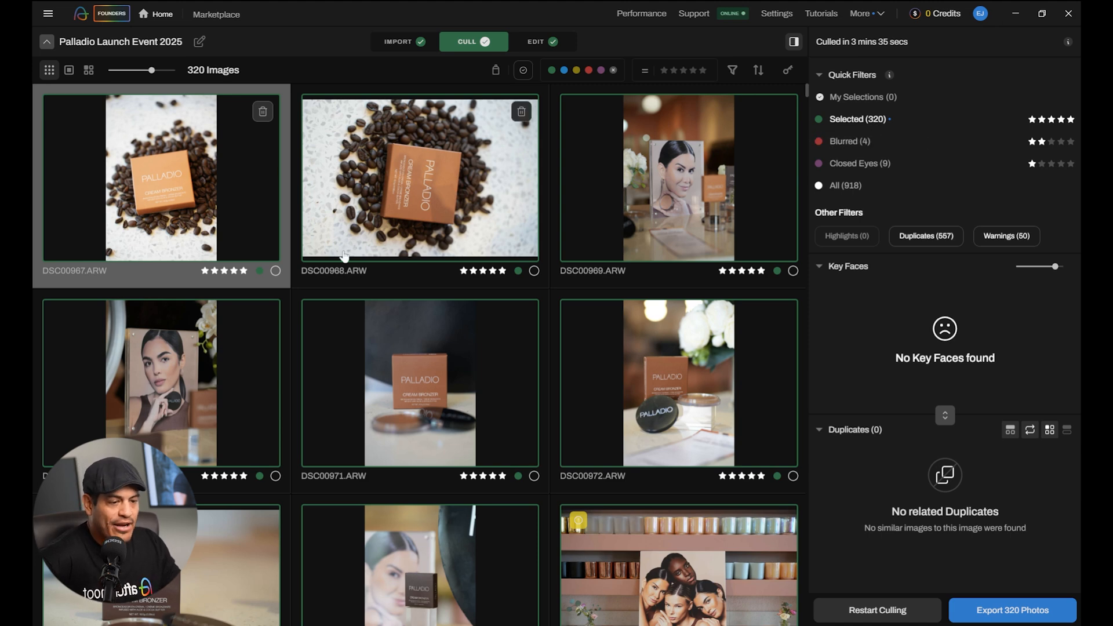
Scroll down the Selected grid to the red-dress event shots around DSC01004.ARW.
{"action": "scroll", "scroll_direction": "down", "scroll_amount": 3}
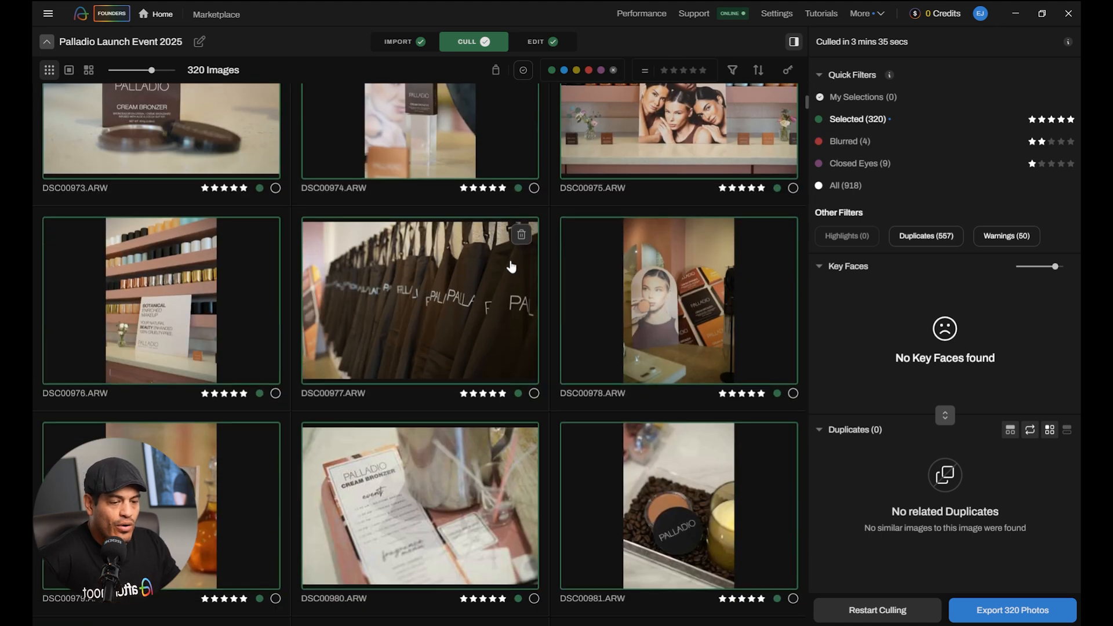
{"action": "scroll", "scroll_direction": "down", "scroll_amount": 3}
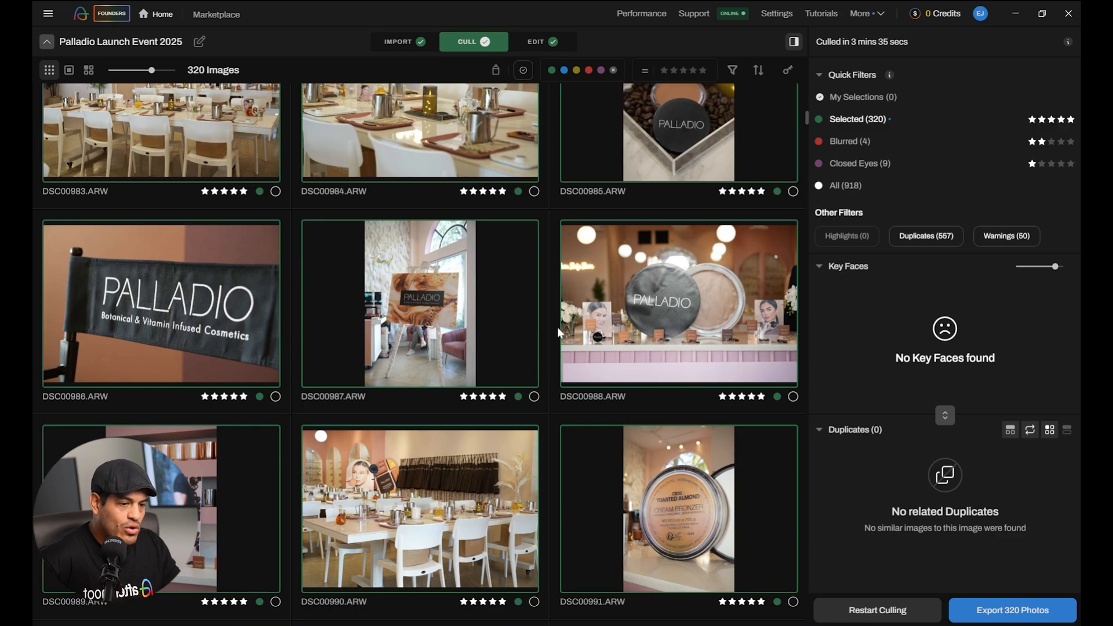
{"action": "scroll", "scroll_direction": "down", "scroll_amount": 3}
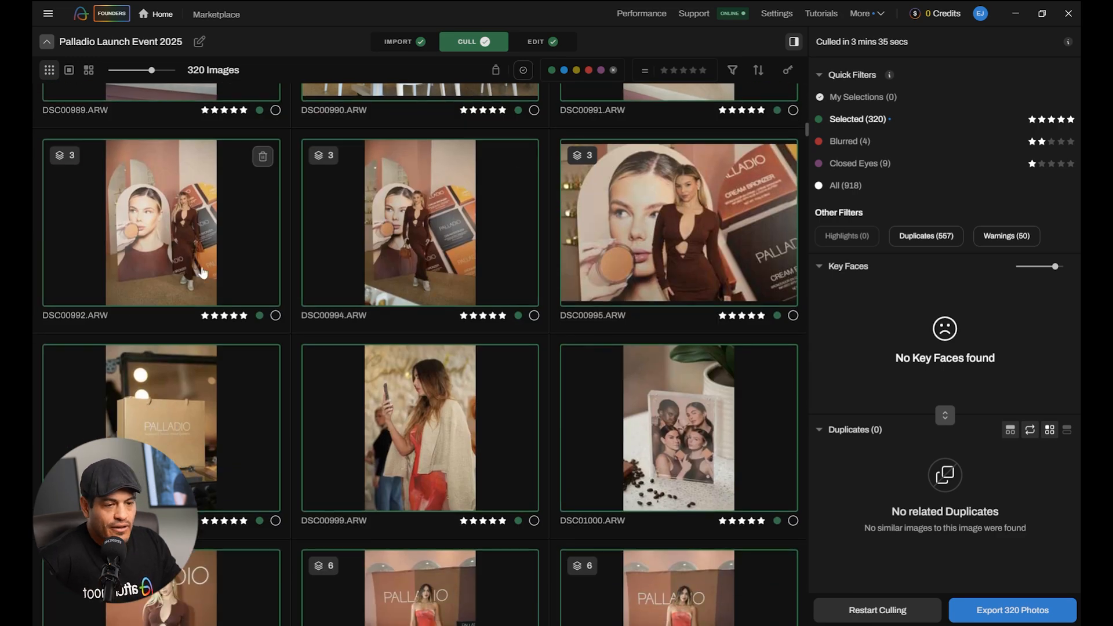
{"action": "scroll", "scroll_direction": "down", "scroll_amount": 3}
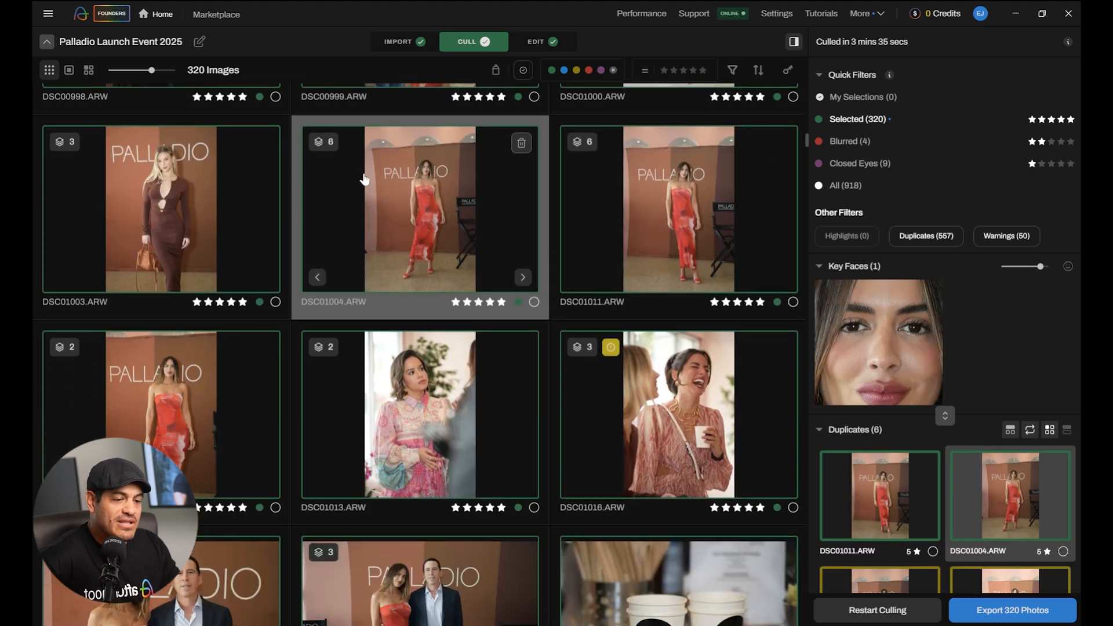
{"action": "mouse_move", "coordinate": [576, 249]}
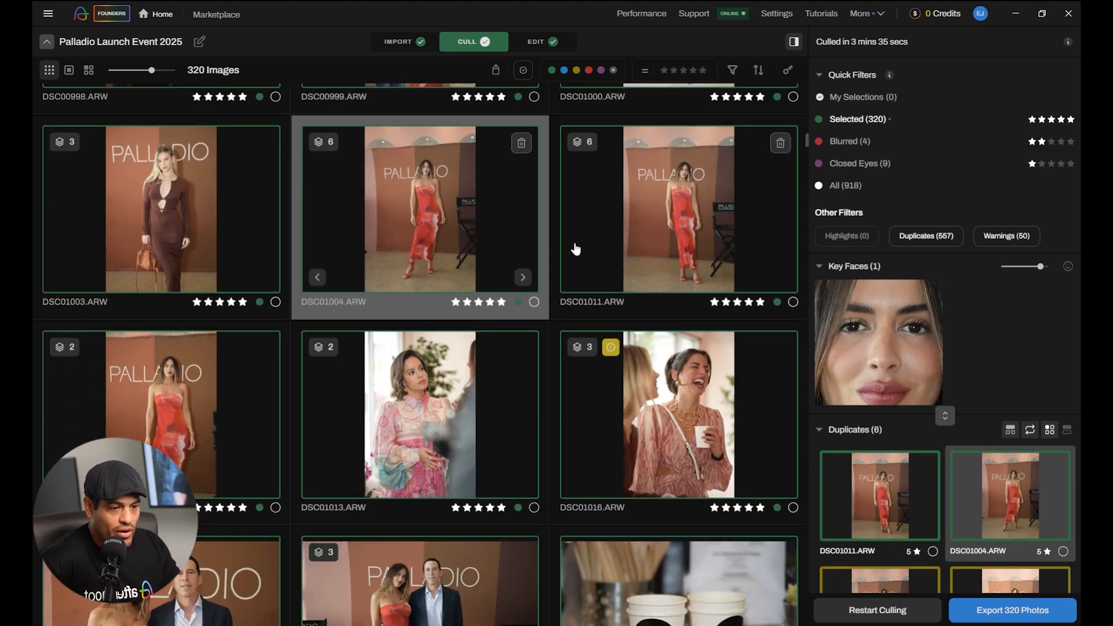
{"action": "mouse_move", "coordinate": [461, 195]}
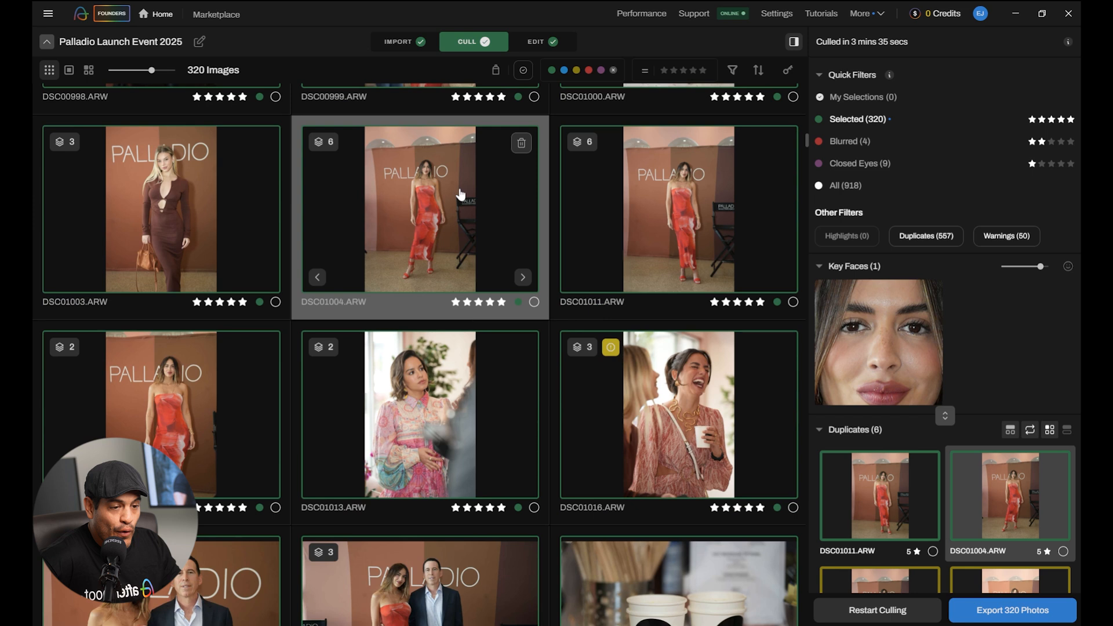
{"action": "mouse_move", "coordinate": [395, 216]}
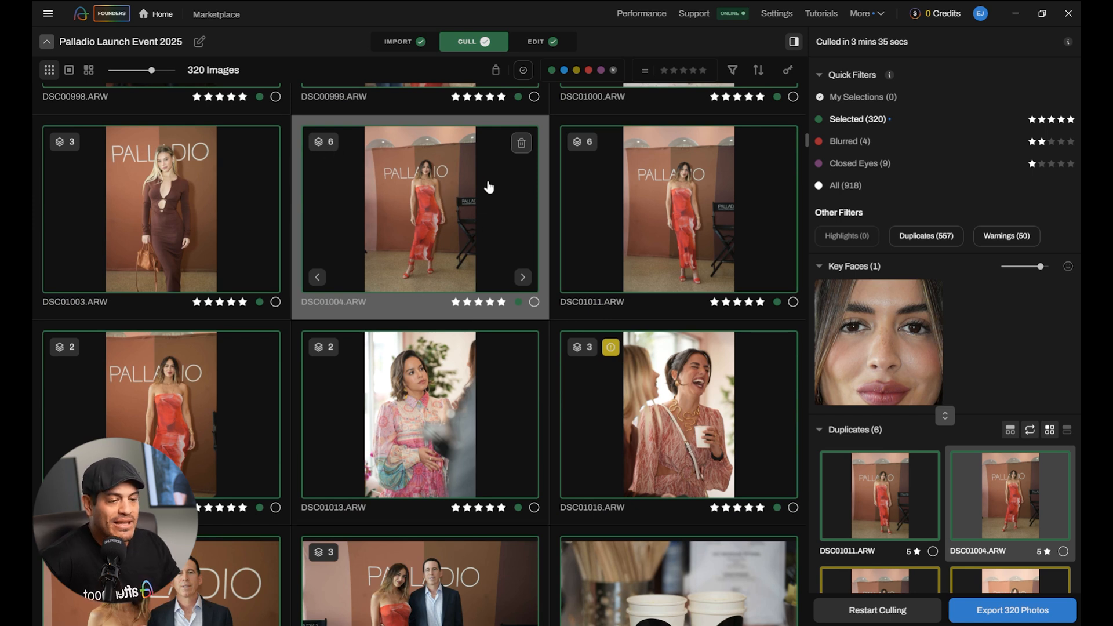
{"action": "mouse_move", "coordinate": [426, 200]}
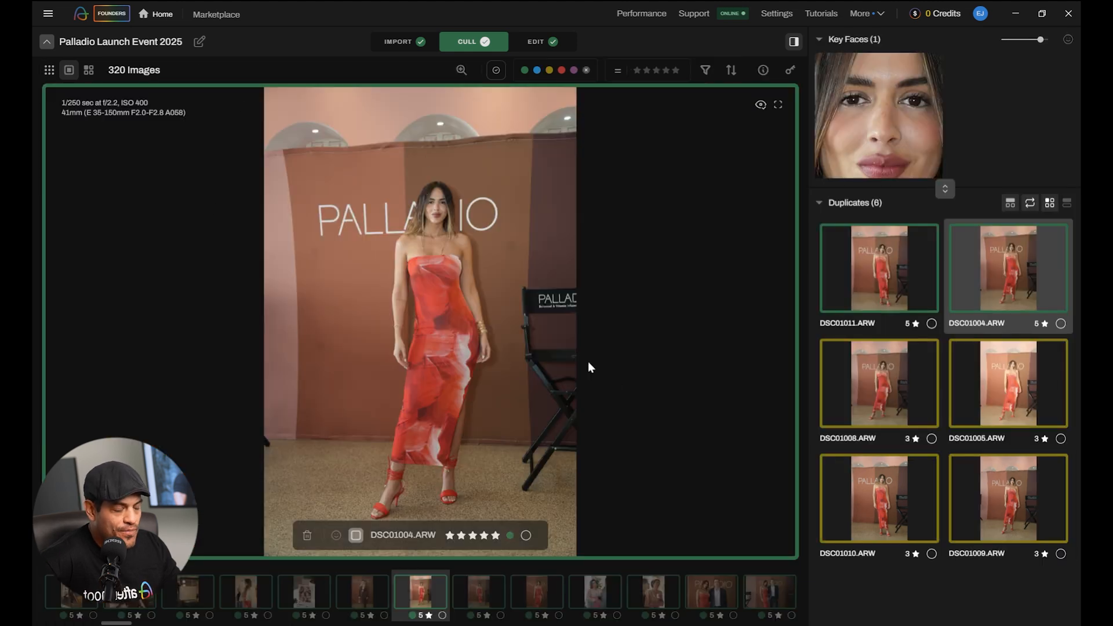
{"action": "mouse_move", "coordinate": [989, 482]}
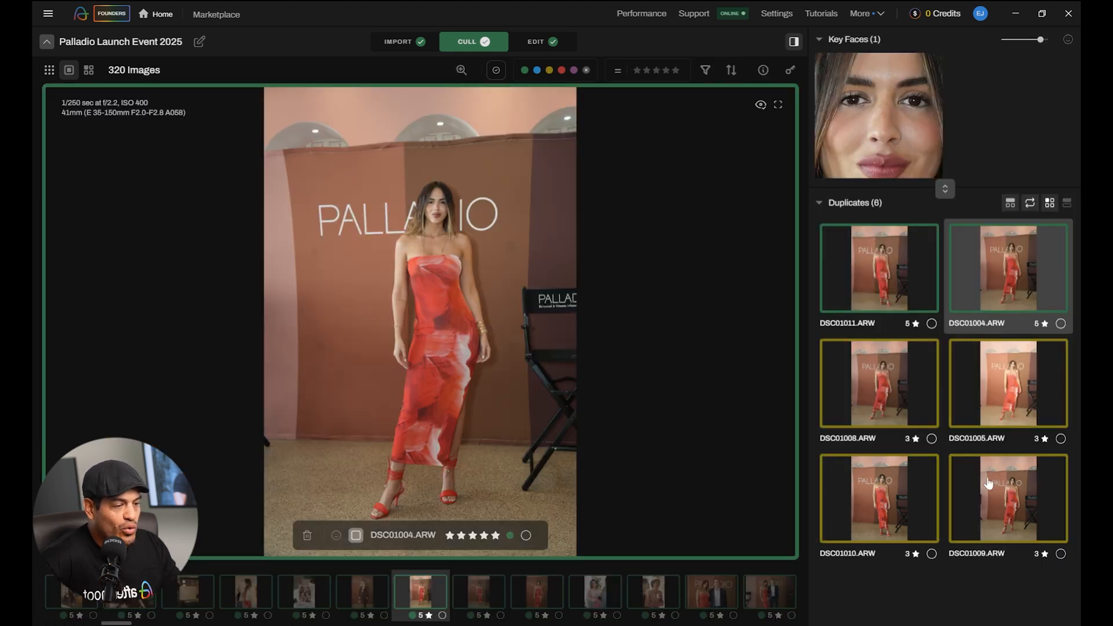
{"action": "left_click", "coordinate": [878, 268]}
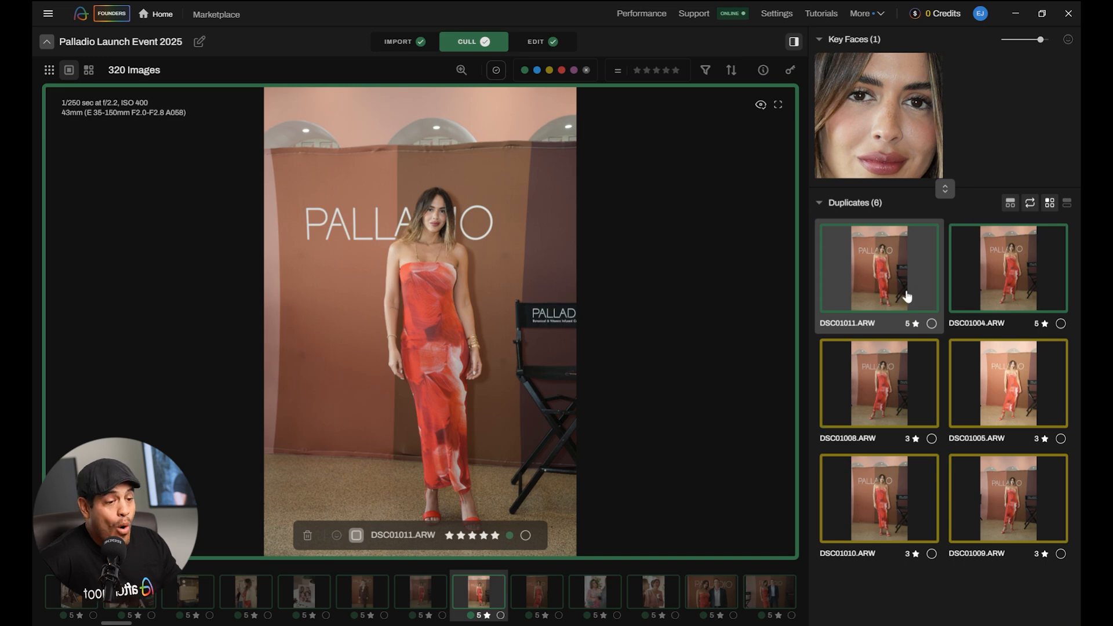
{"action": "left_click", "coordinate": [1007, 268]}
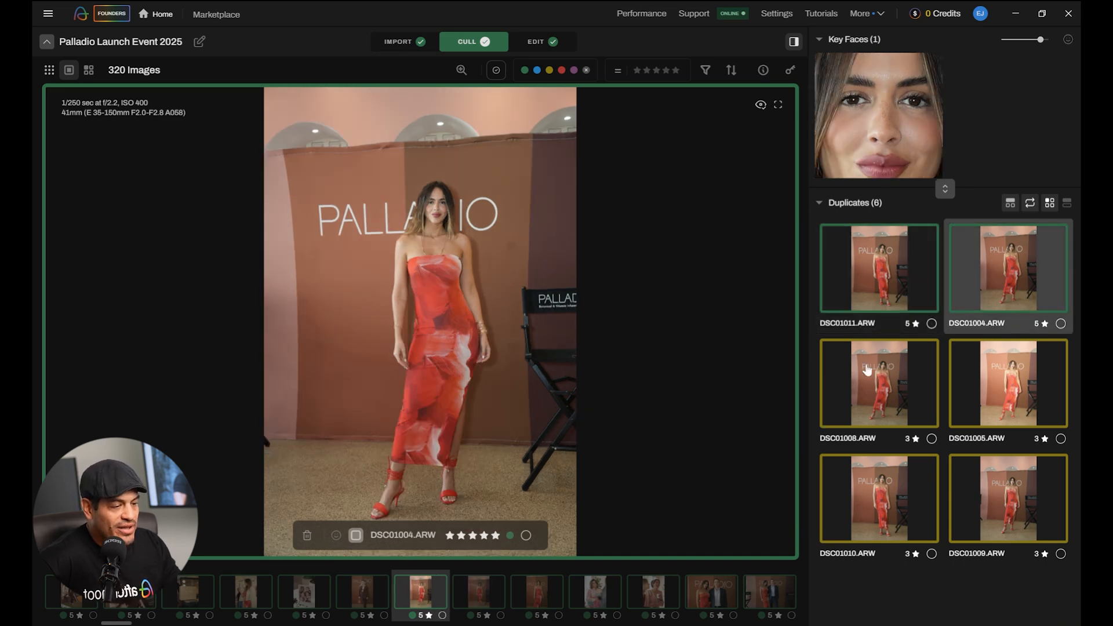
{"action": "left_click", "coordinate": [878, 497]}
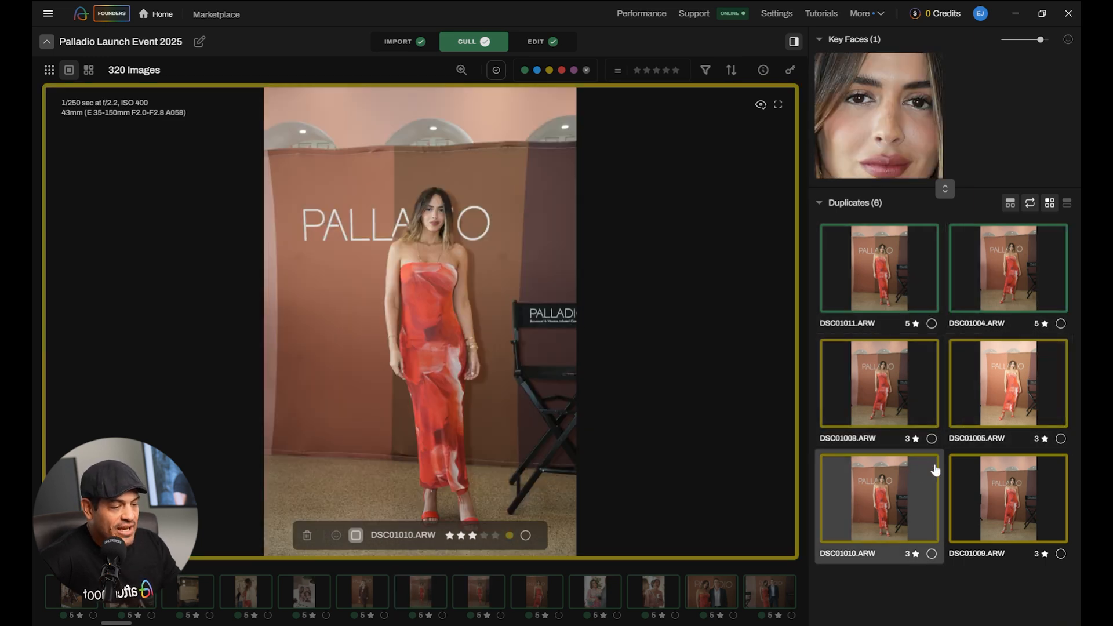
{"action": "left_click", "coordinate": [1008, 383]}
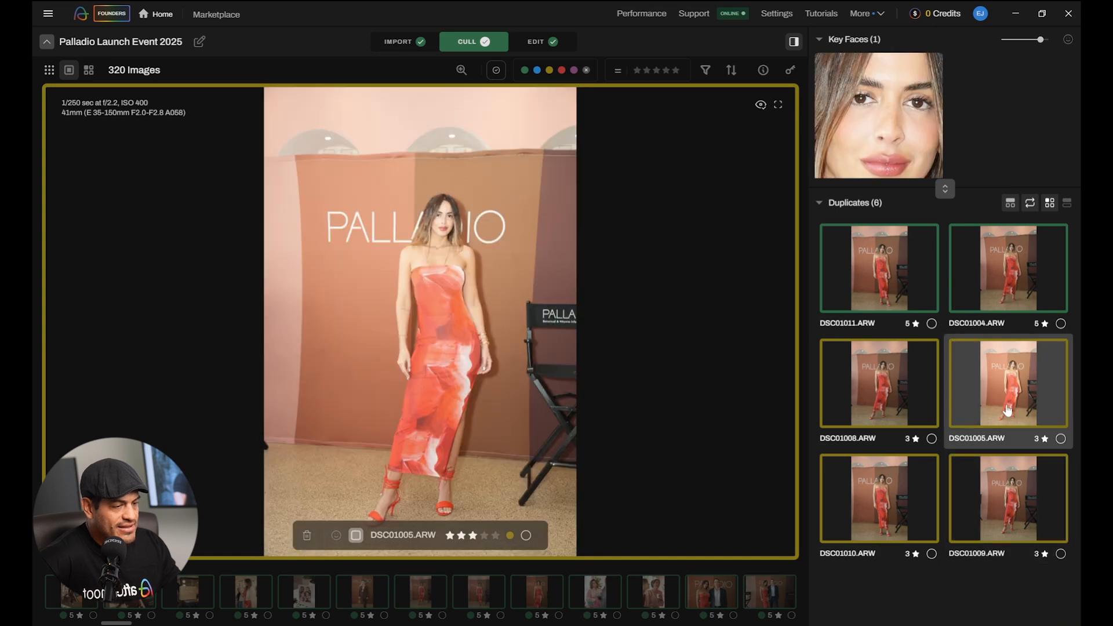
{"action": "left_click", "coordinate": [878, 268]}
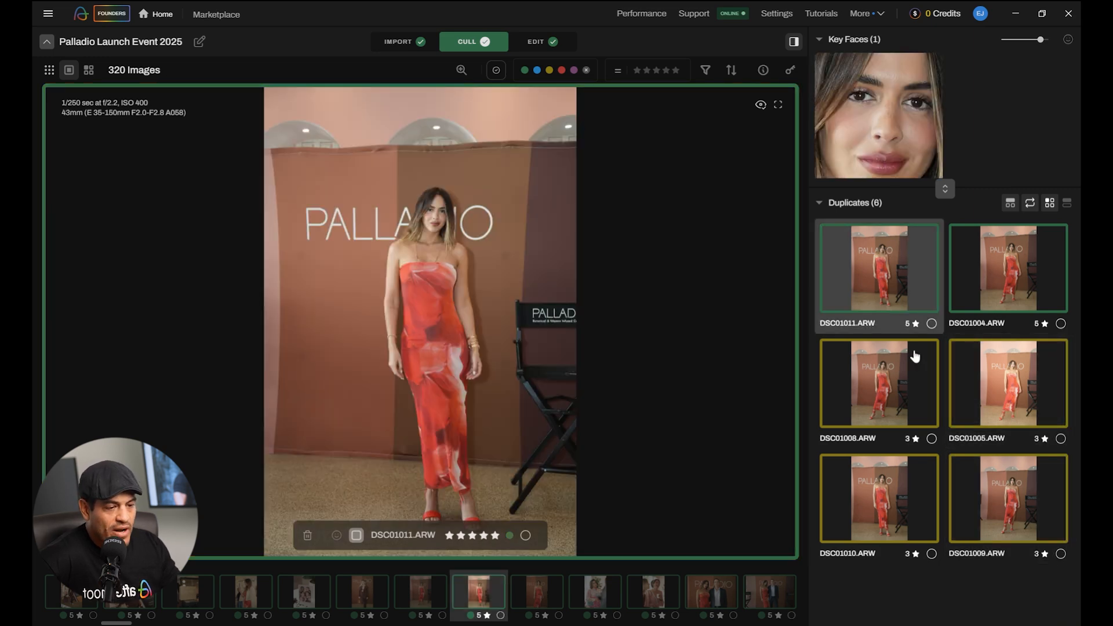
{"action": "left_click", "coordinate": [1008, 268]}
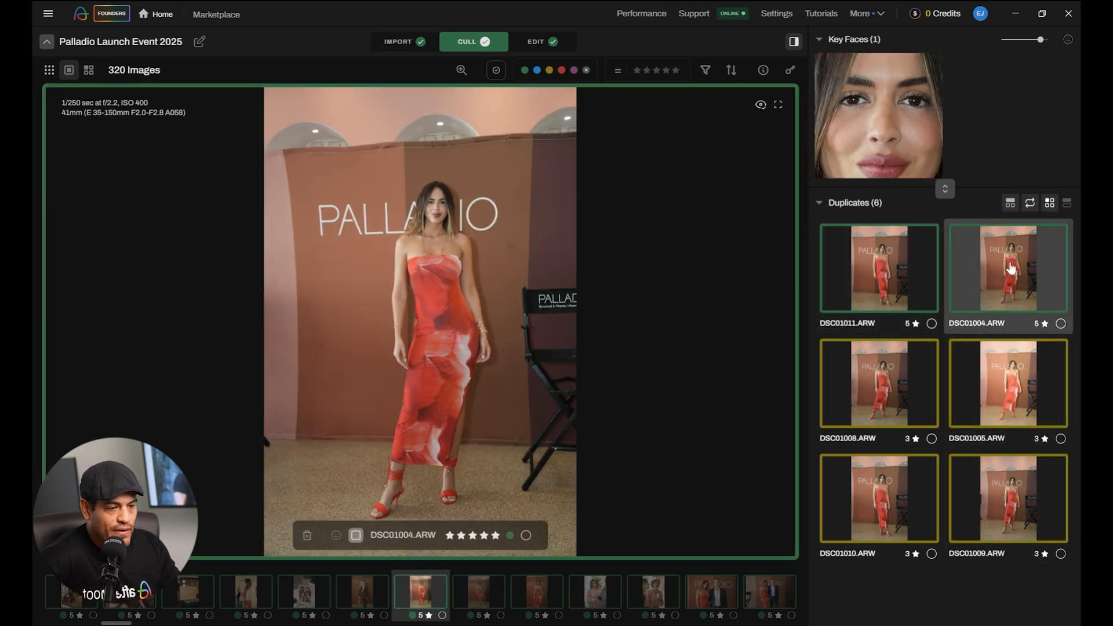
{"action": "left_click", "coordinate": [877, 382]}
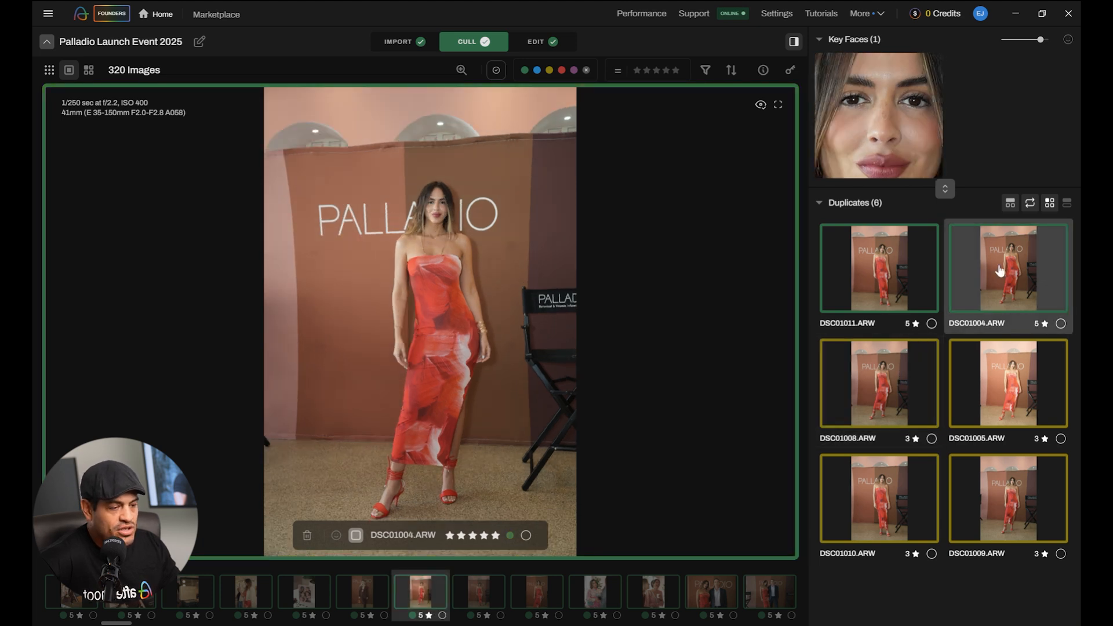
{"action": "left_click", "coordinate": [1006, 383]}
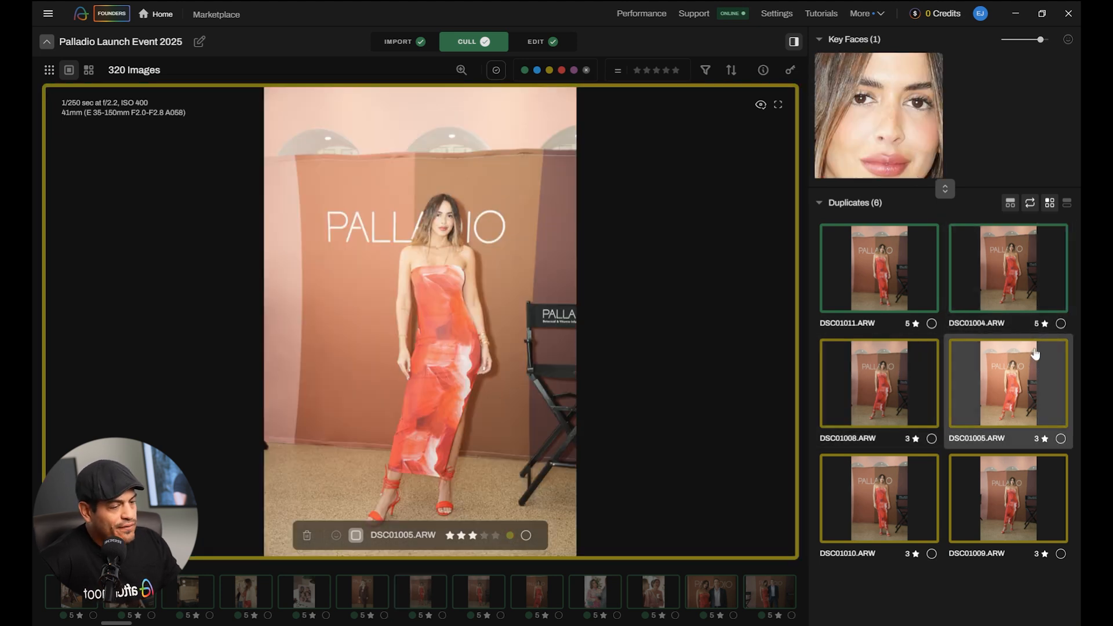
{"action": "left_click", "coordinate": [878, 498]}
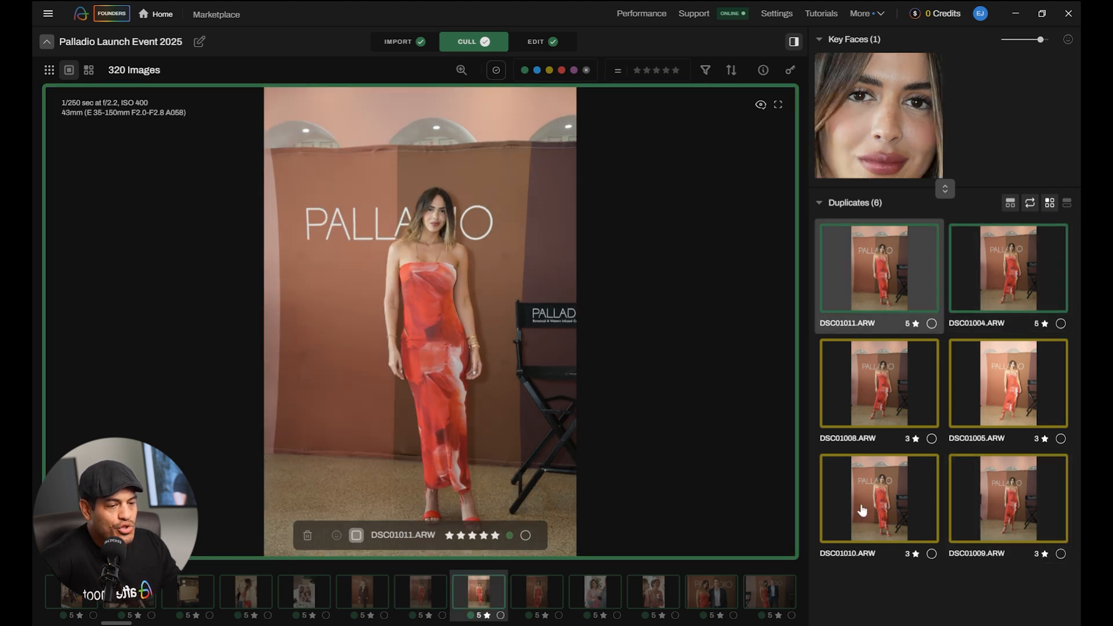
{"action": "left_click", "coordinate": [878, 497]}
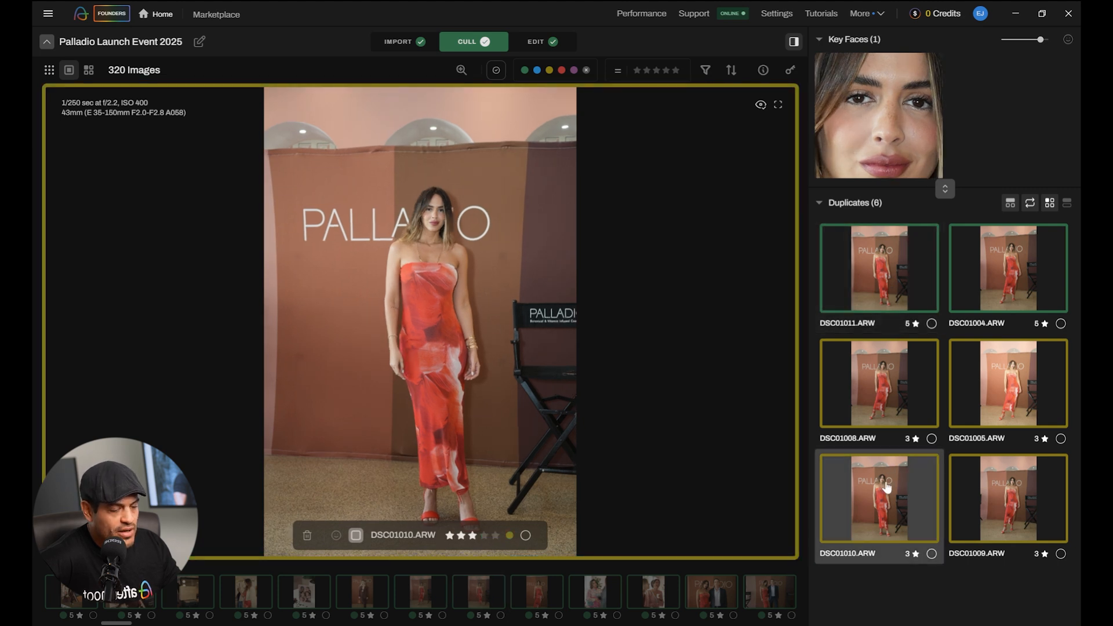
{"action": "left_click", "coordinate": [878, 267]}
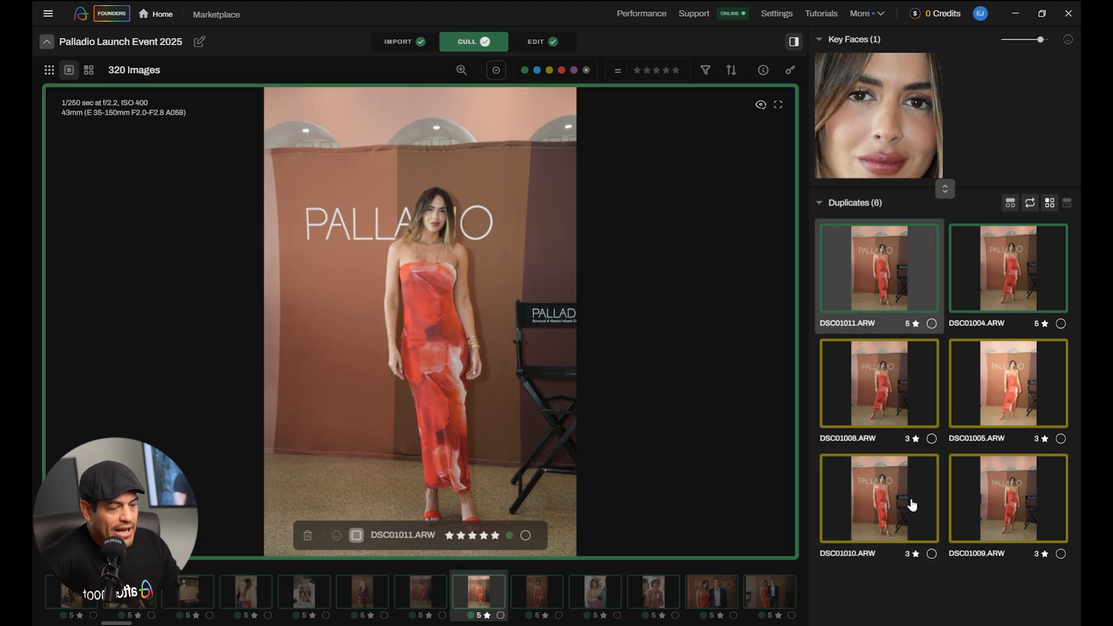
{"action": "left_click", "coordinate": [878, 498]}
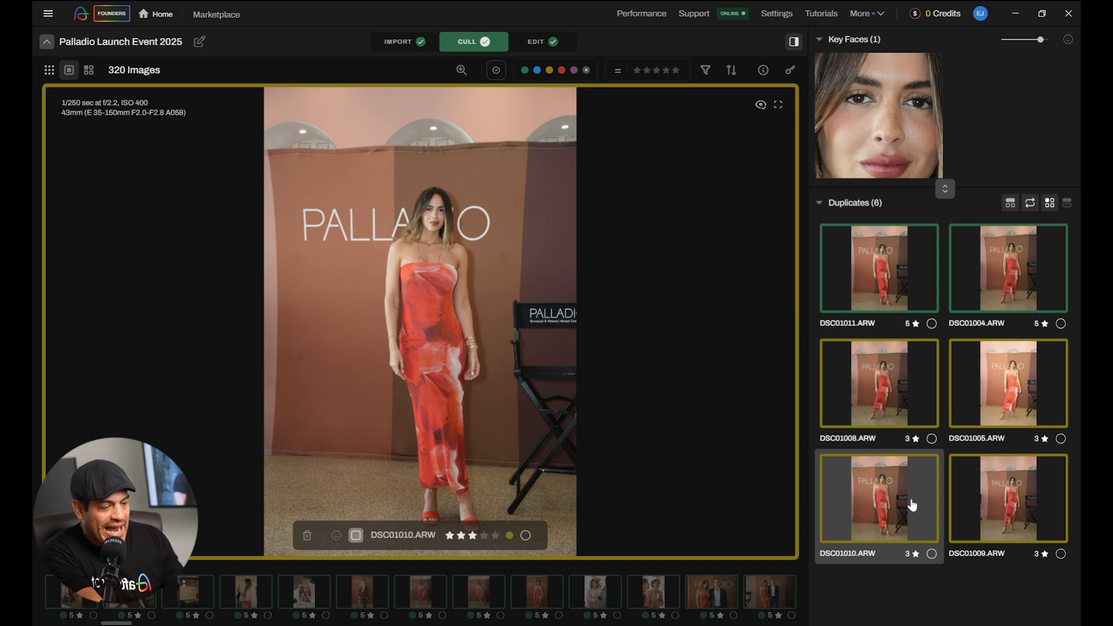
{"action": "left_click", "coordinate": [495, 536]}
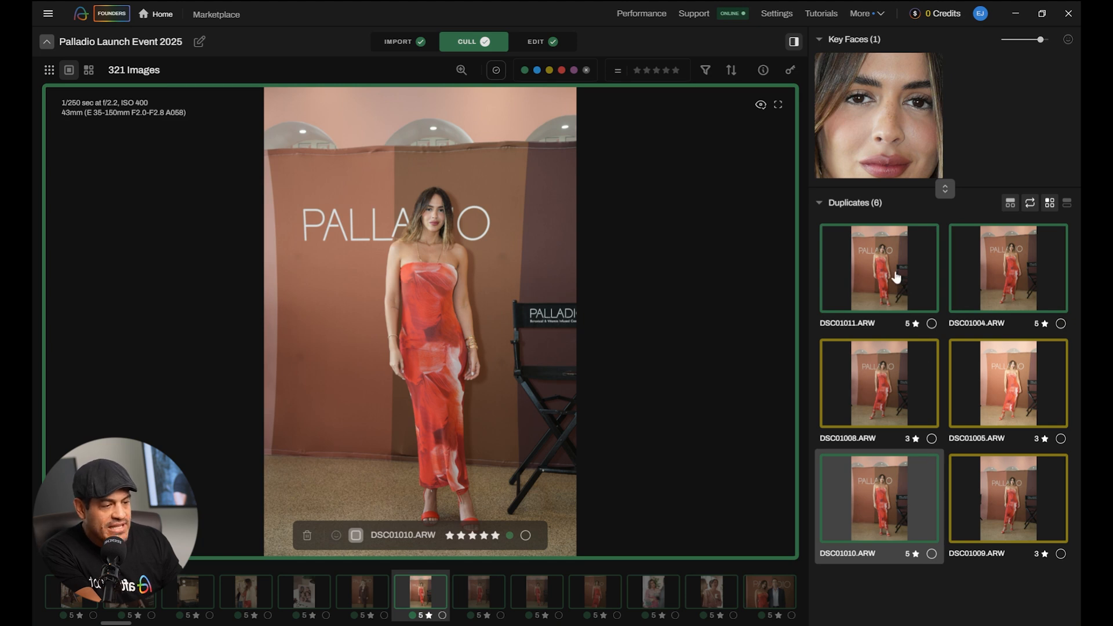
Show only the nine Closed Eyes images from Quick Filters.
{"action": "left_click", "coordinate": [878, 268]}
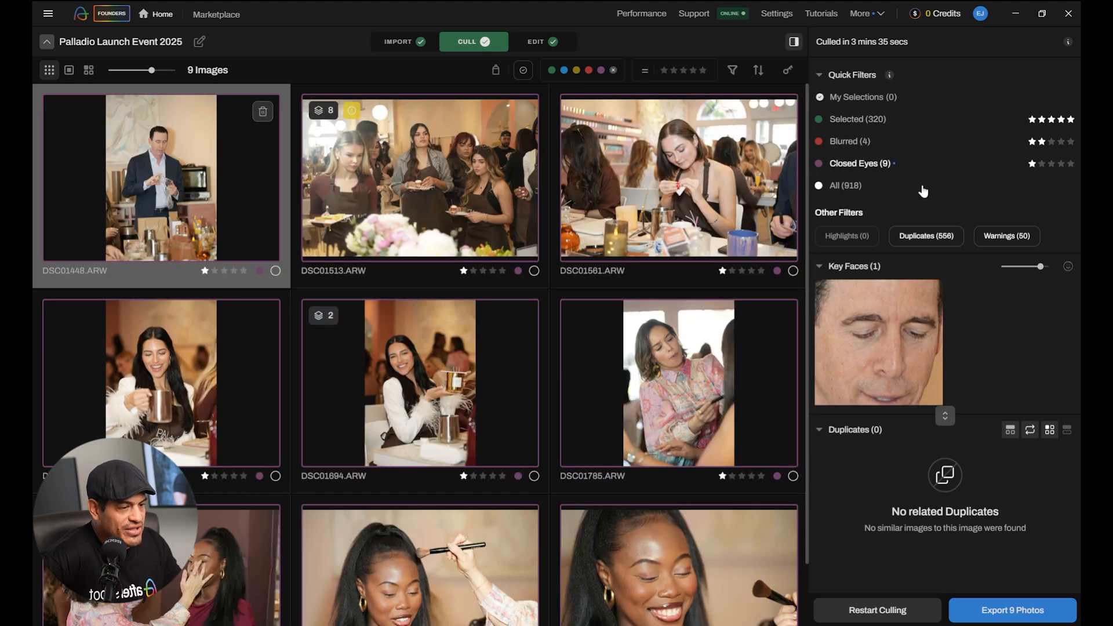
Show all 918 images and return to the thumbnail grid view.
{"action": "left_click", "coordinate": [834, 186]}
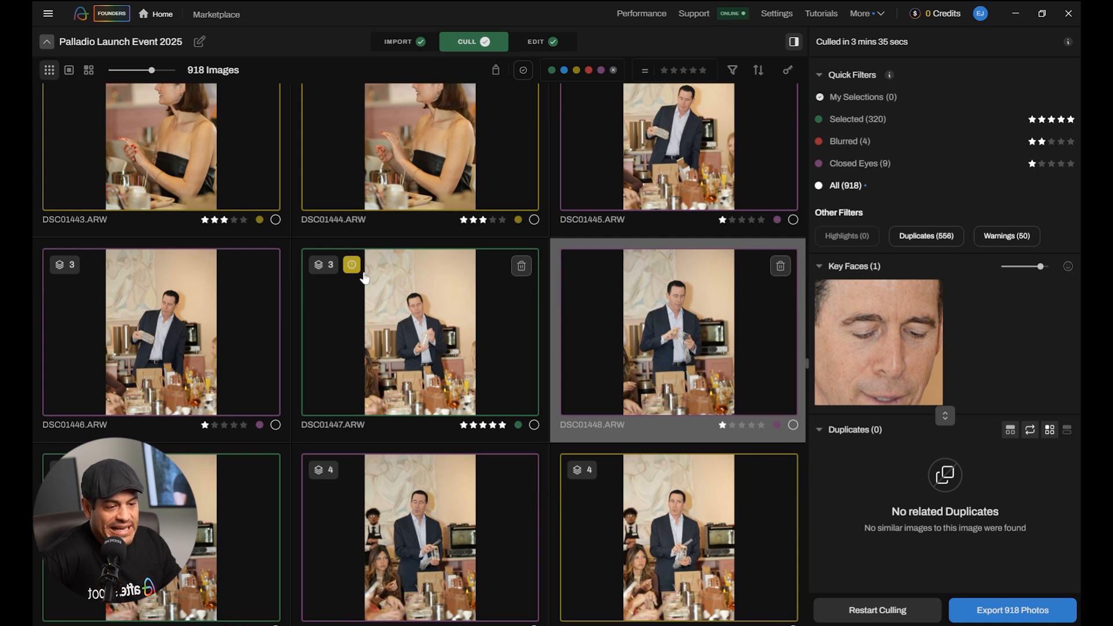
{"action": "mouse_move", "coordinate": [436, 312]}
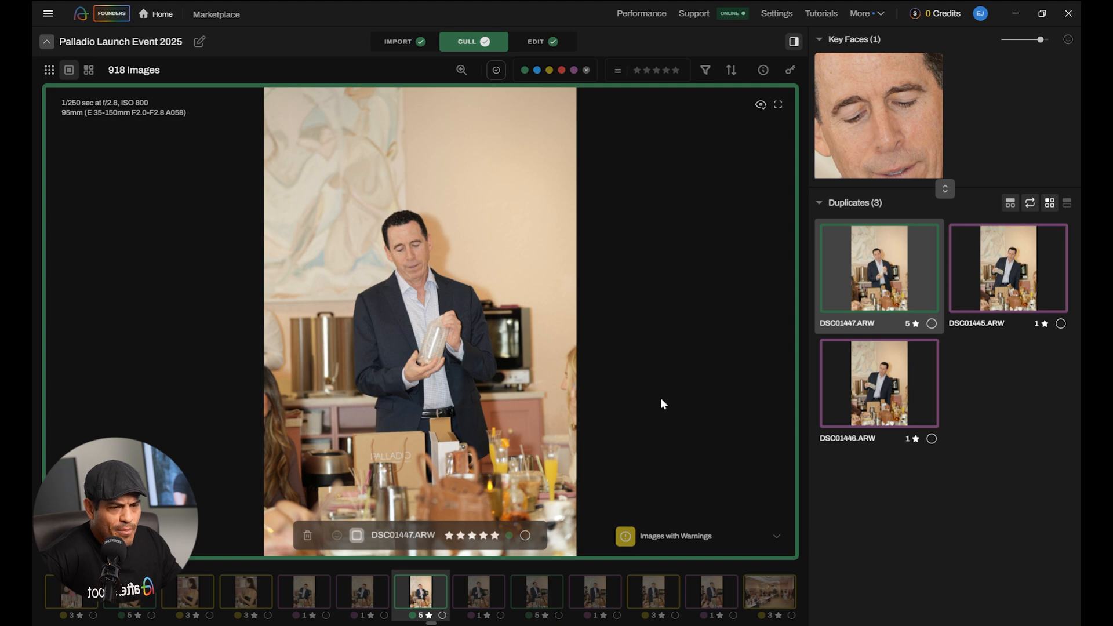
{"action": "mouse_move", "coordinate": [661, 399]}
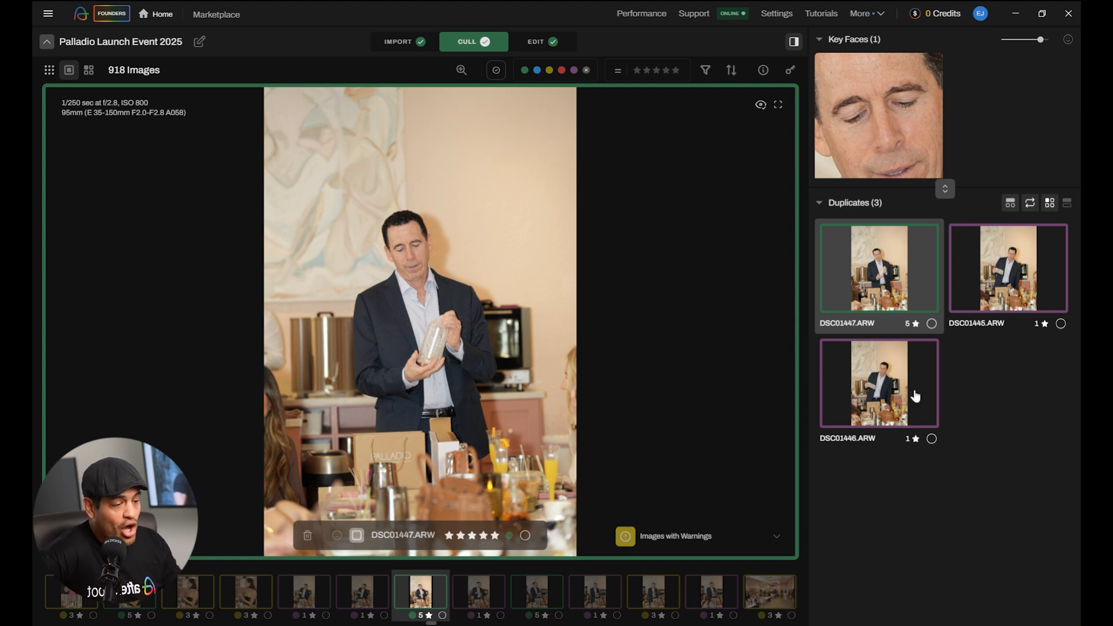
{"action": "mouse_move", "coordinate": [957, 293]}
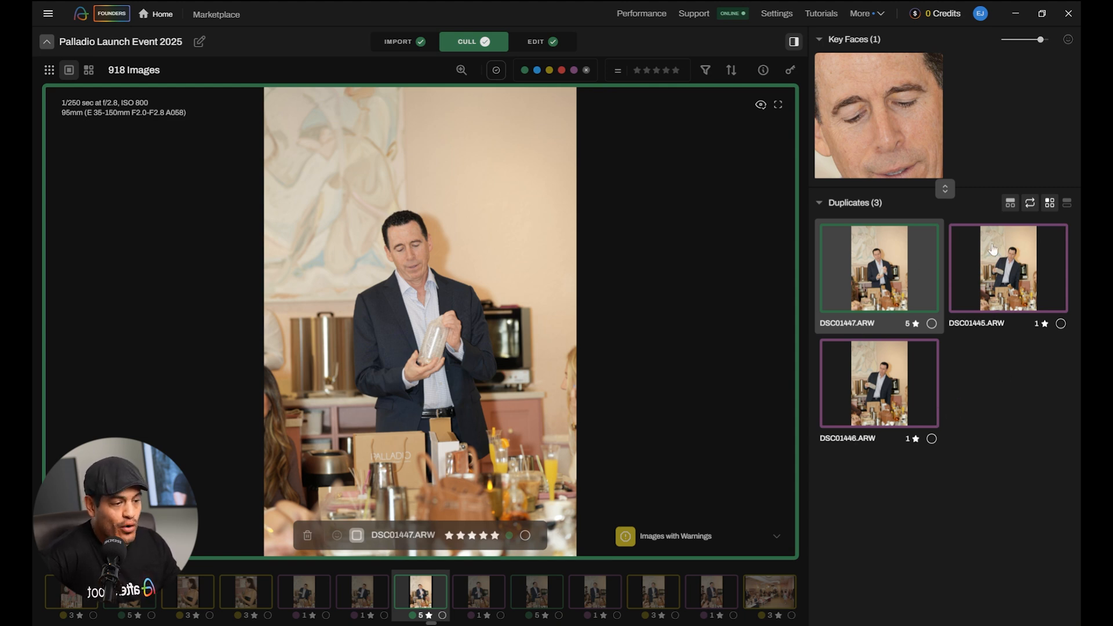
{"action": "mouse_move", "coordinate": [499, 206]}
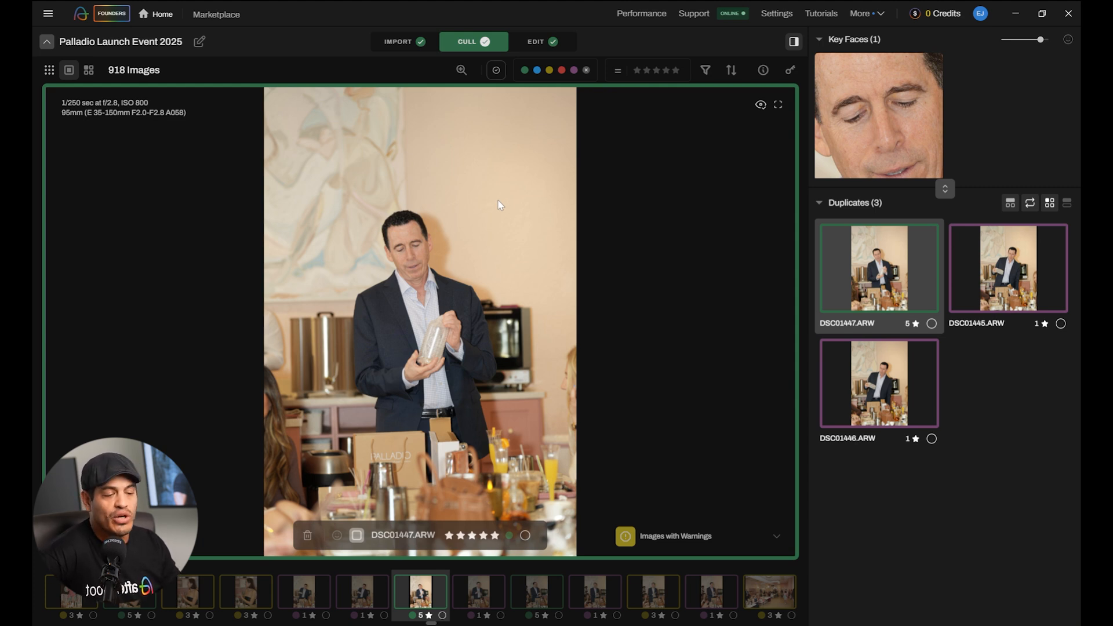
{"action": "left_click", "coordinate": [89, 70]}
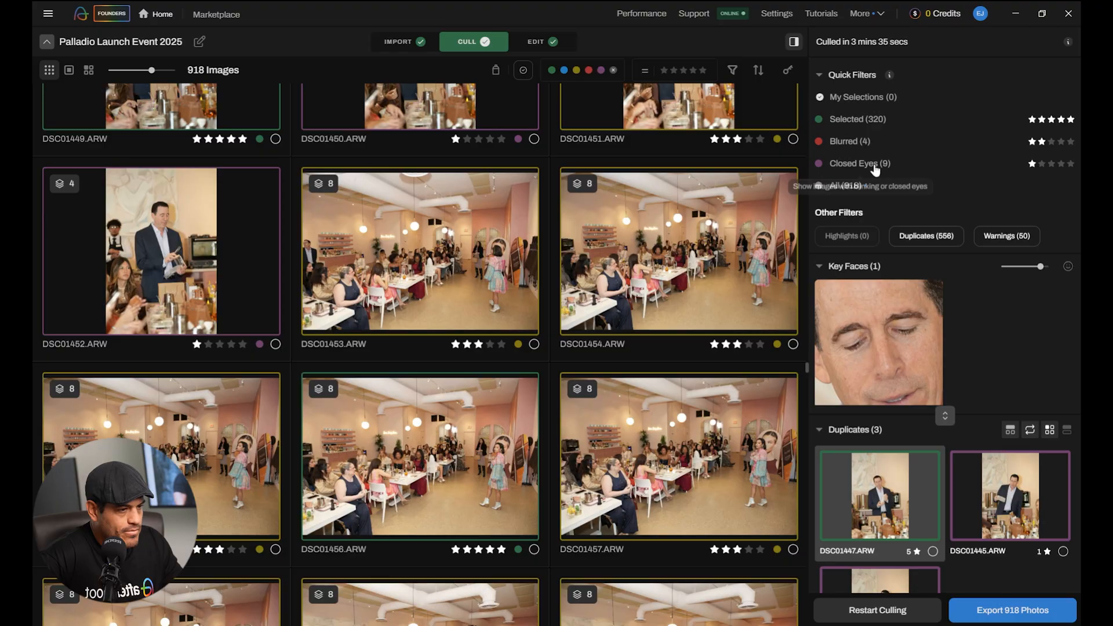
Mark DSC01692 as selected from the closed-eyes group, leaving eight closed-eyes images and 321 selected.
{"action": "left_click", "coordinate": [859, 164]}
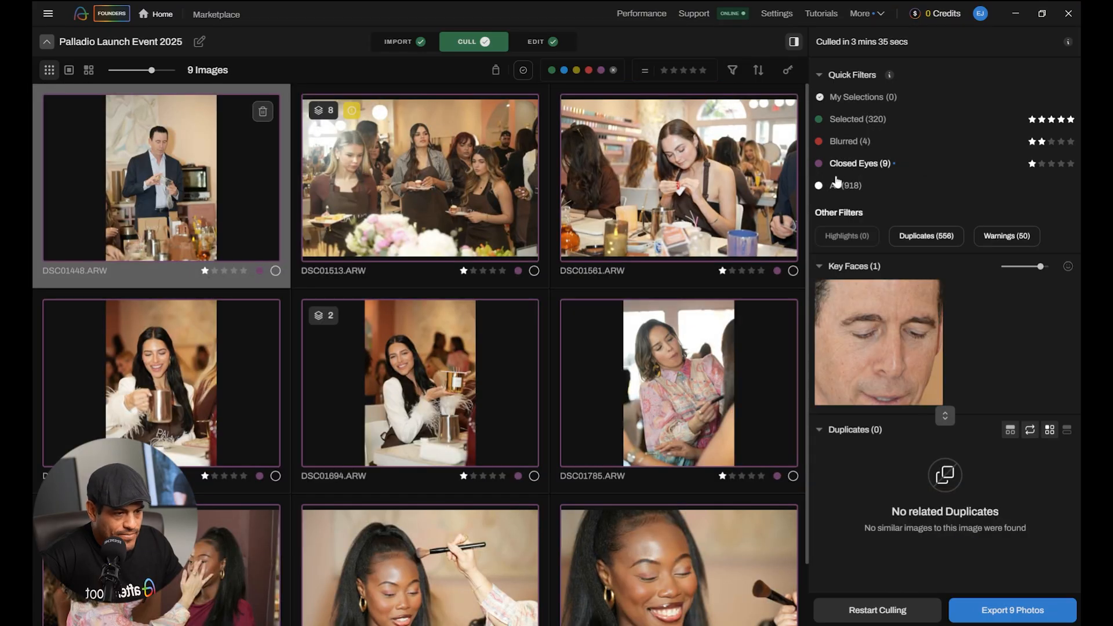
{"action": "scroll", "scroll_direction": "down", "scroll_amount": 3}
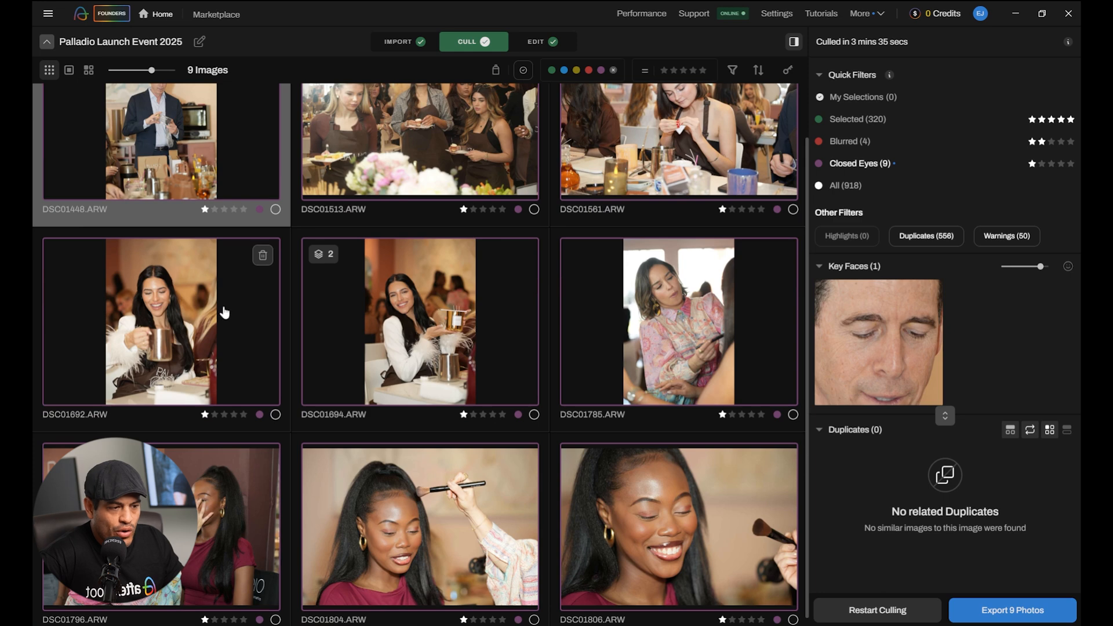
{"action": "double_click", "coordinate": [160, 321]}
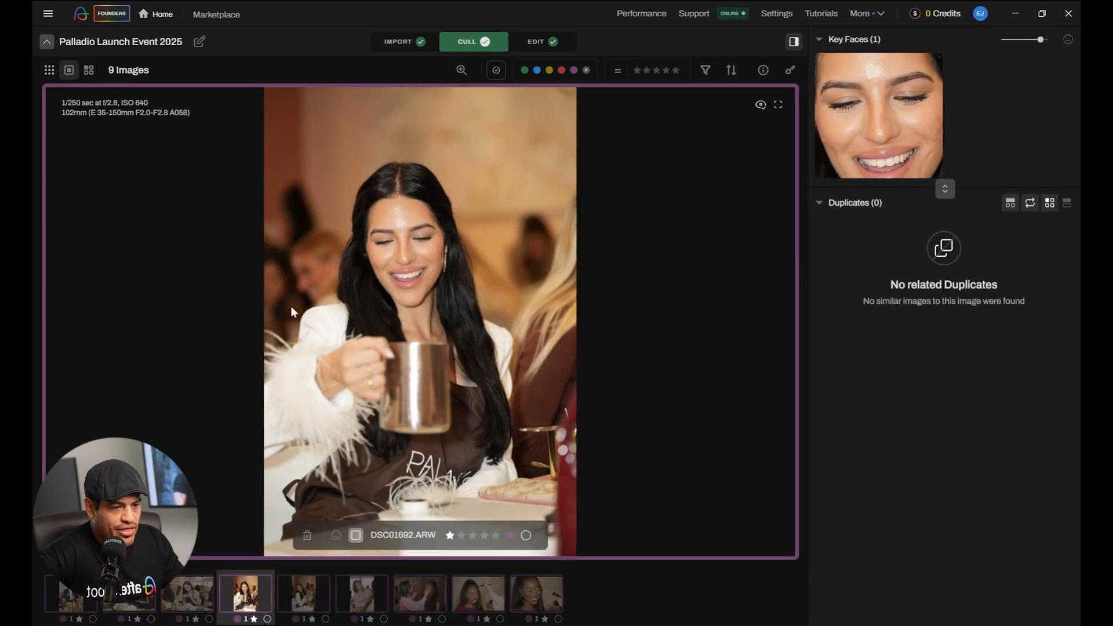
{"action": "mouse_move", "coordinate": [486, 240]}
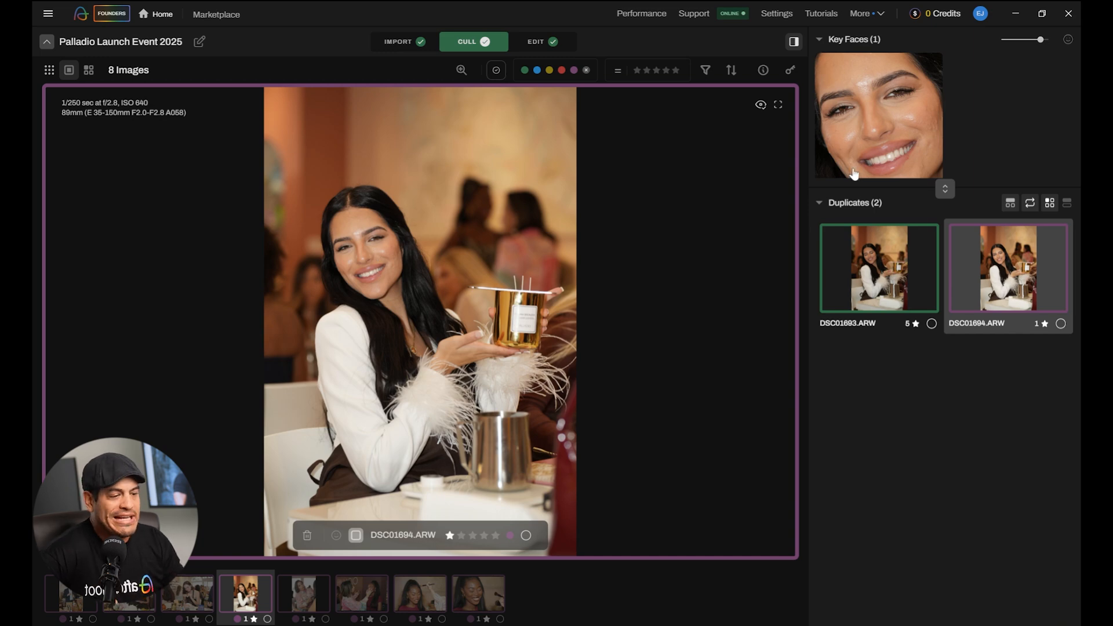
{"action": "mouse_move", "coordinate": [48, 71]}
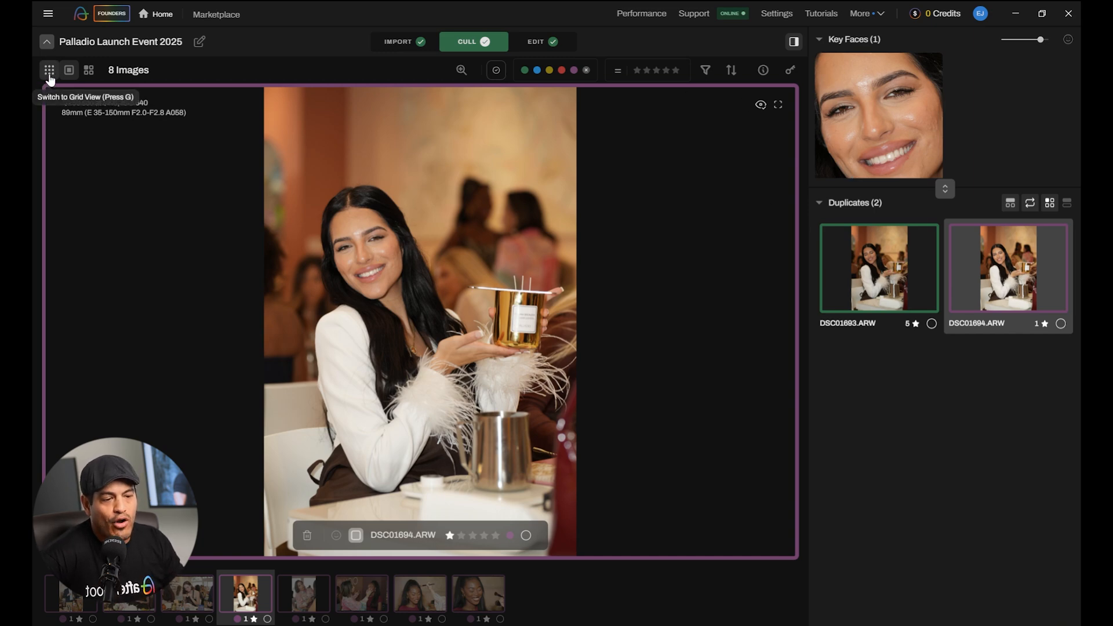
{"action": "left_click", "coordinate": [49, 69]}
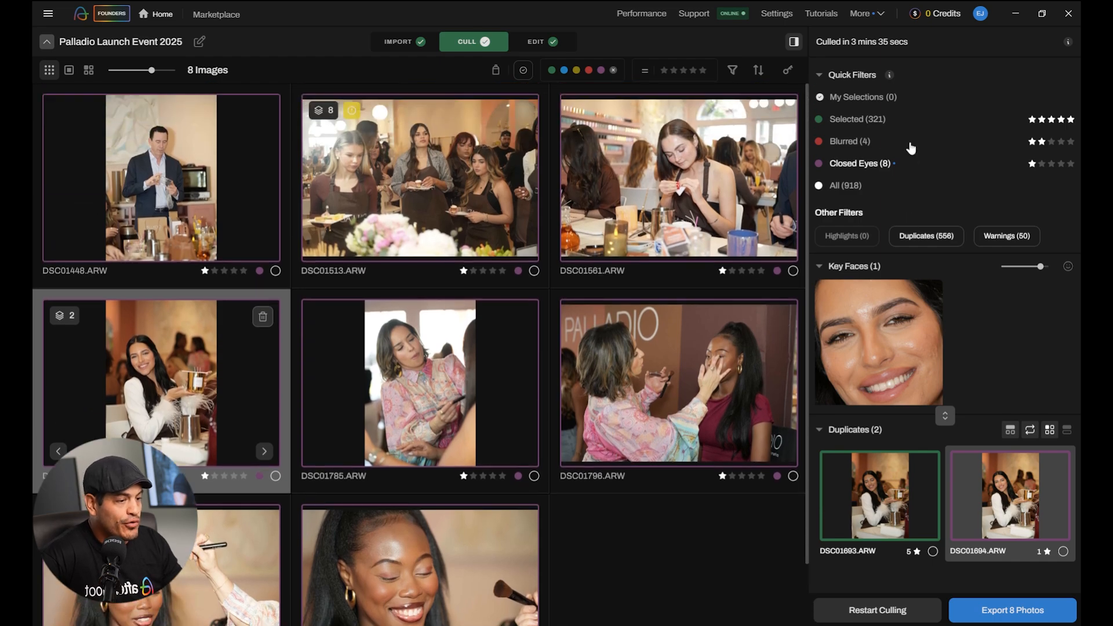
Filter to the 321 selected images and scroll to the poster and product display shots.
{"action": "left_click", "coordinate": [856, 118]}
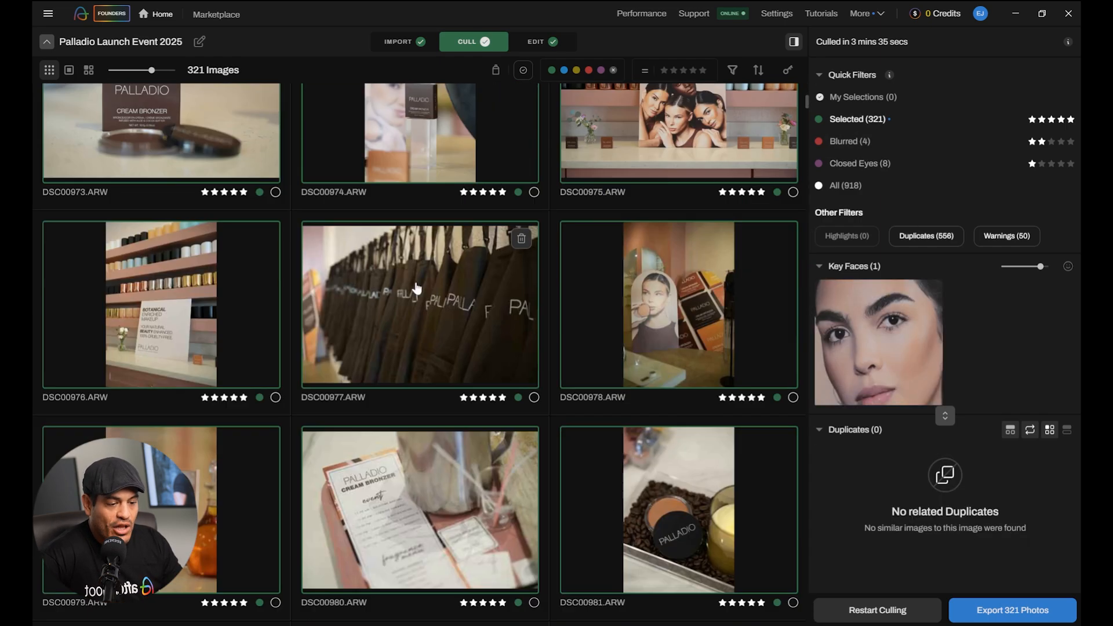
{"action": "scroll", "scroll_direction": "down", "scroll_amount": 3}
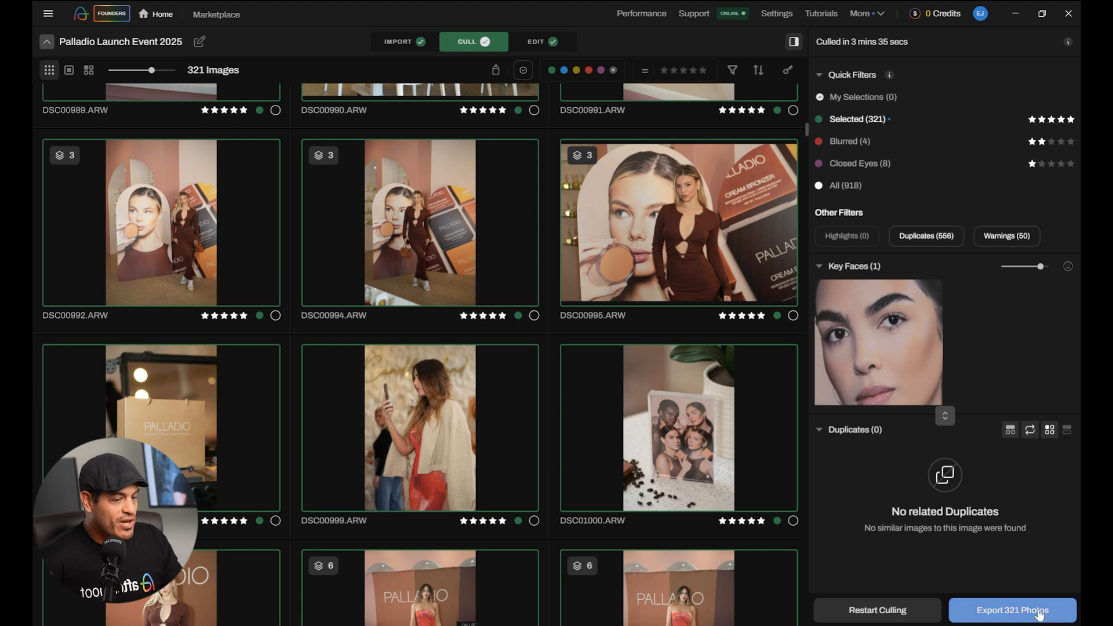
Bring up the Export 321 Photos dialog for the selected images.
{"action": "left_click", "coordinate": [1012, 610]}
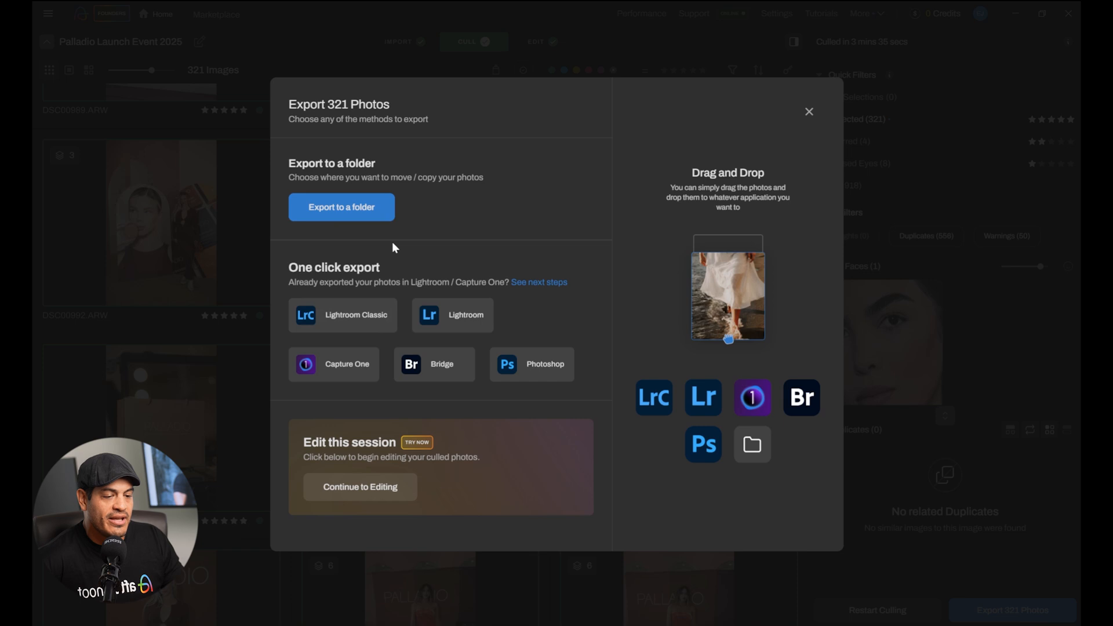
{"action": "mouse_move", "coordinate": [366, 314]}
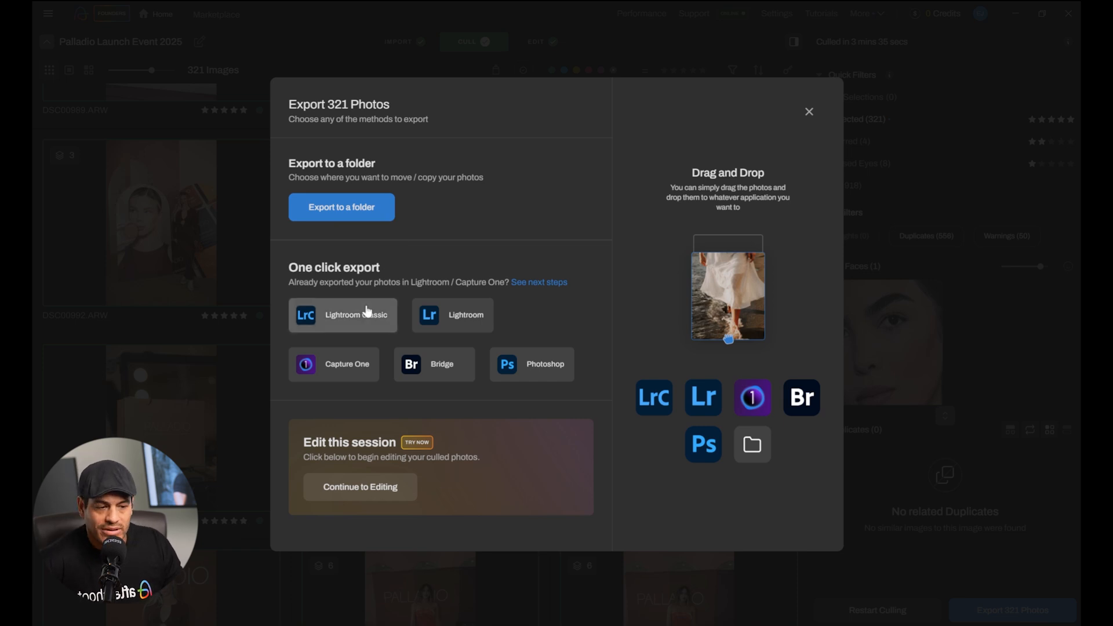
{"action": "mouse_move", "coordinate": [442, 363]}
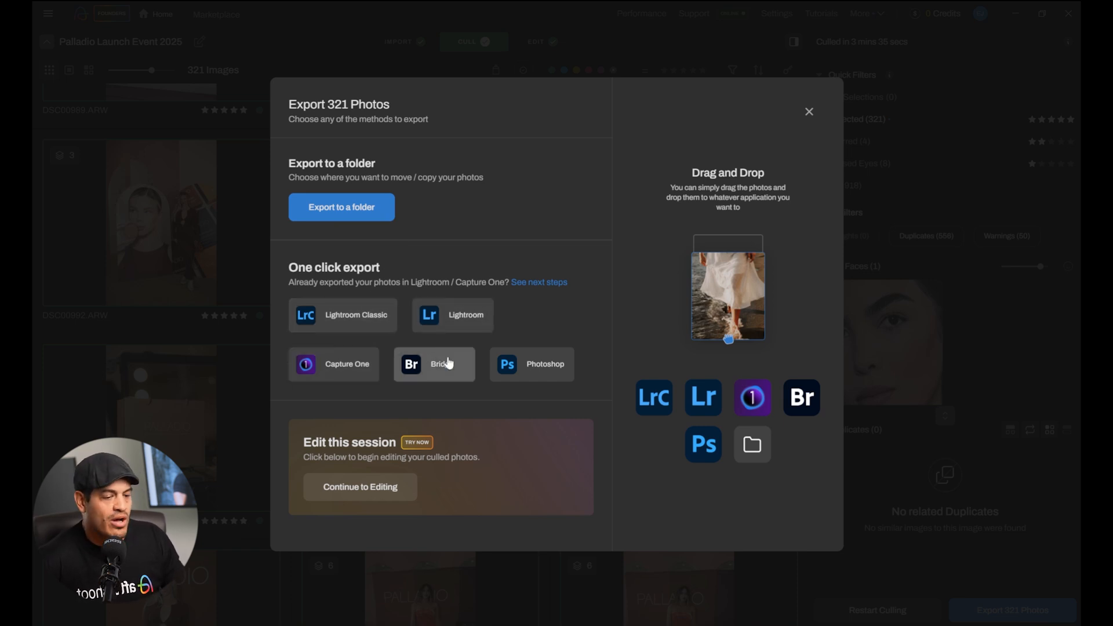